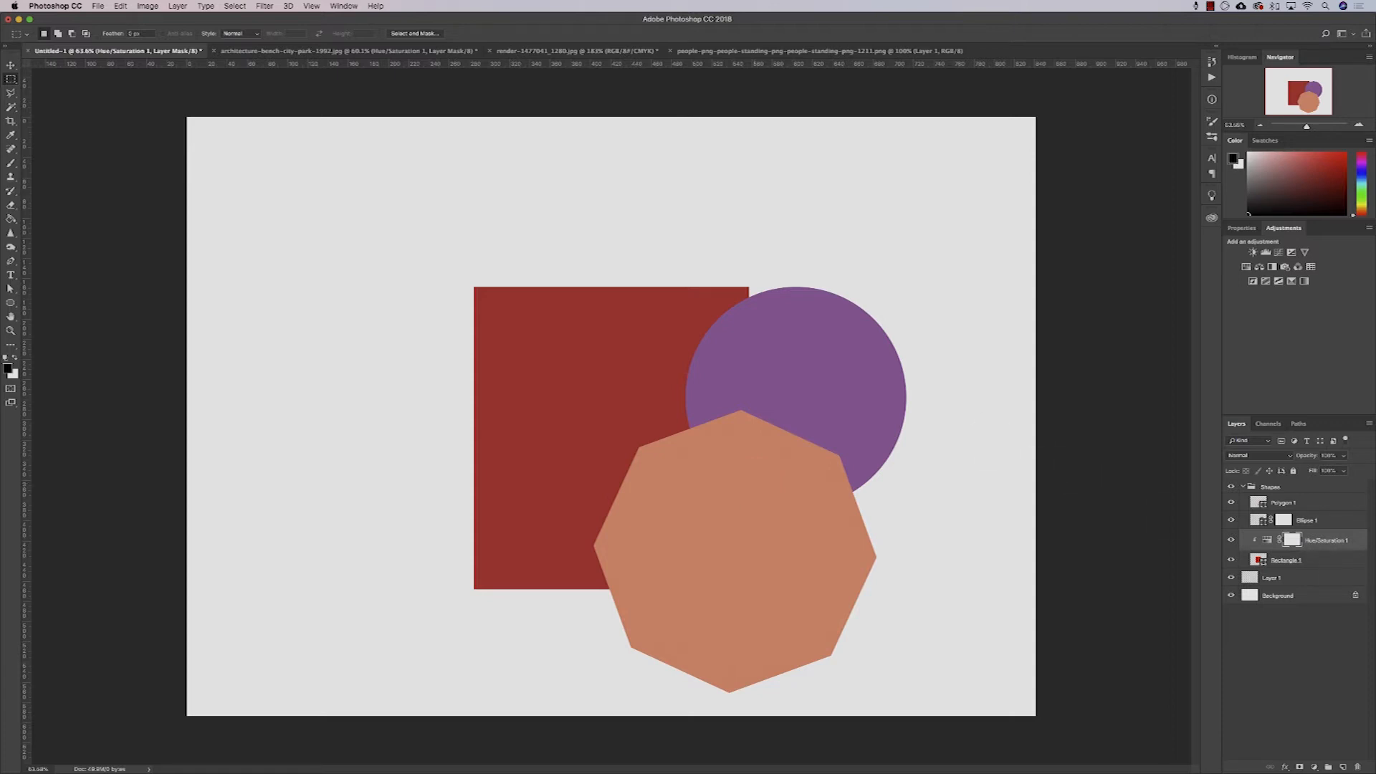
Step: Switch to the house render and add a Hue/Saturation layer with Saturation at -50
click(1291, 539)
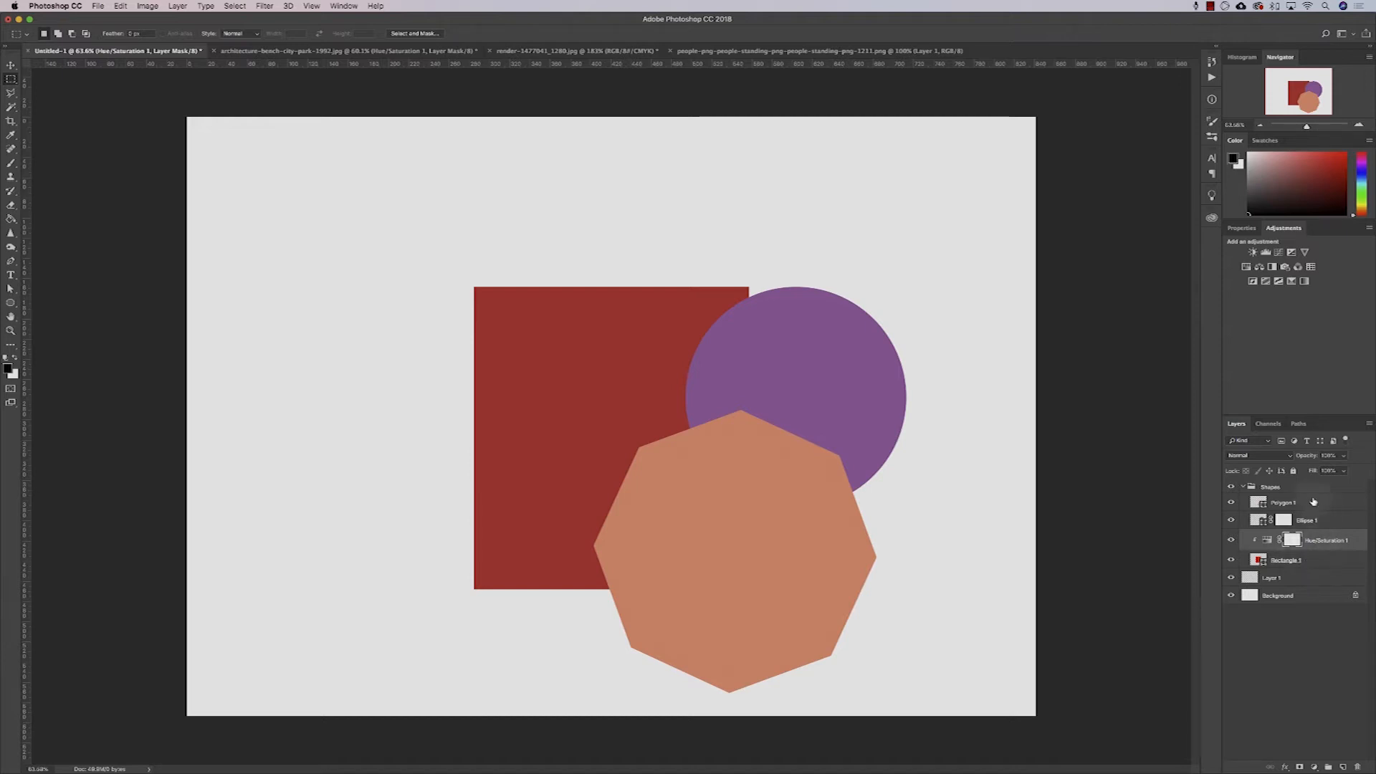
mouse_move(1314, 456)
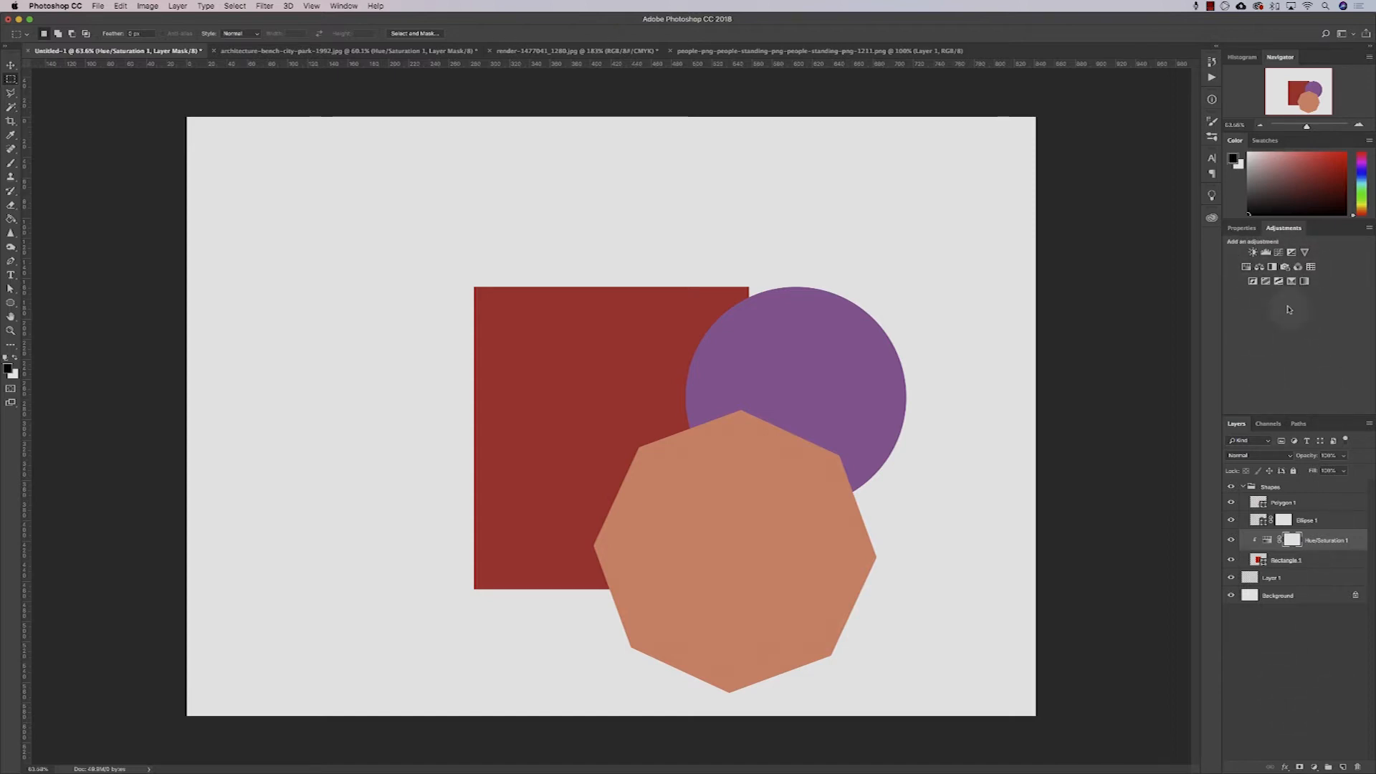
click(1315, 766)
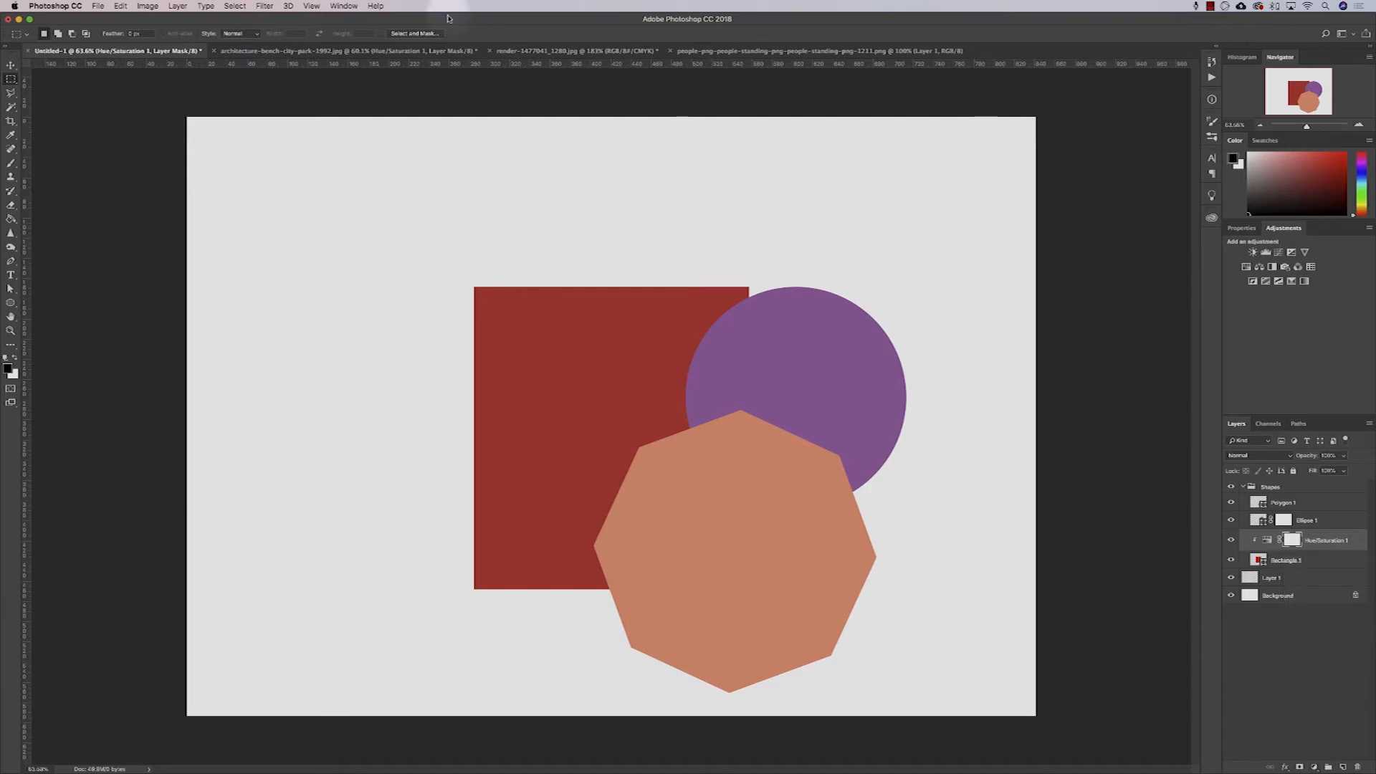
click(147, 6)
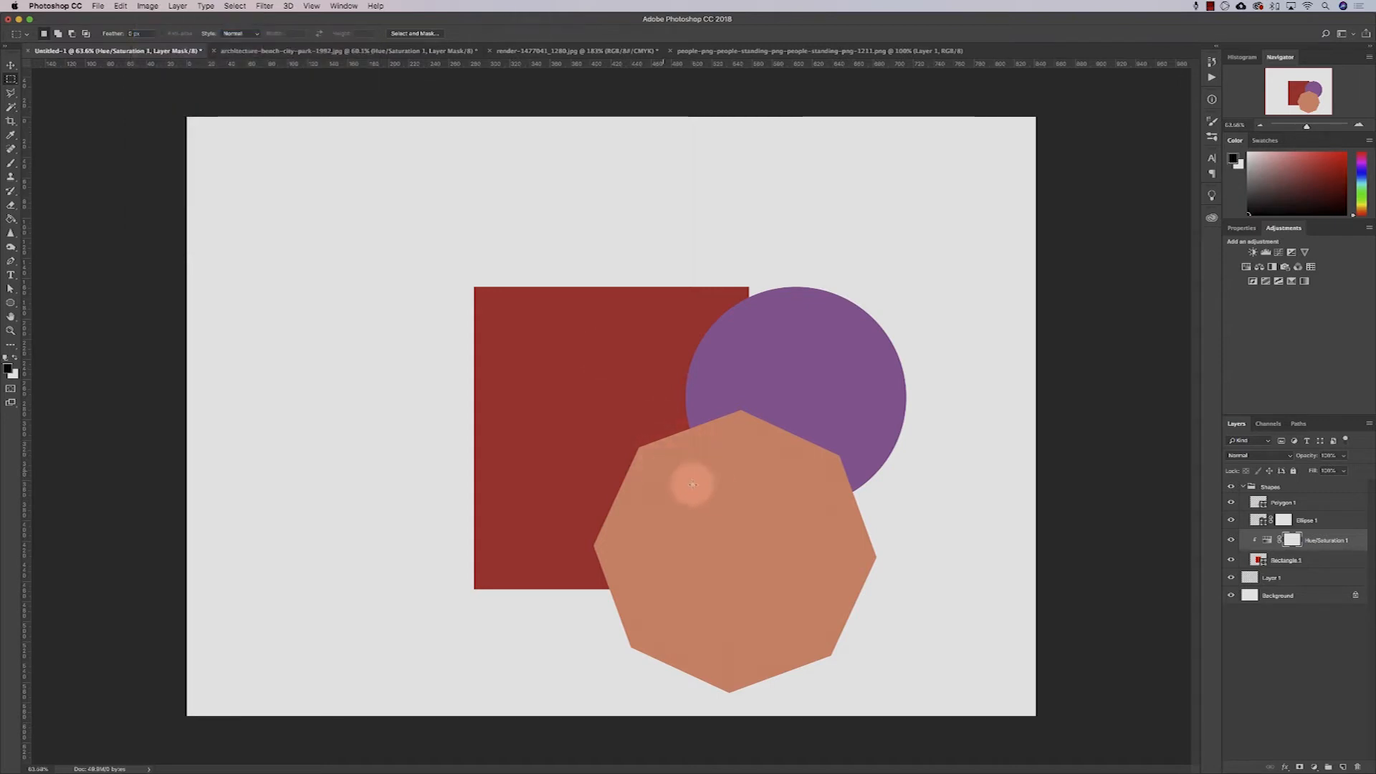
mouse_move(712, 489)
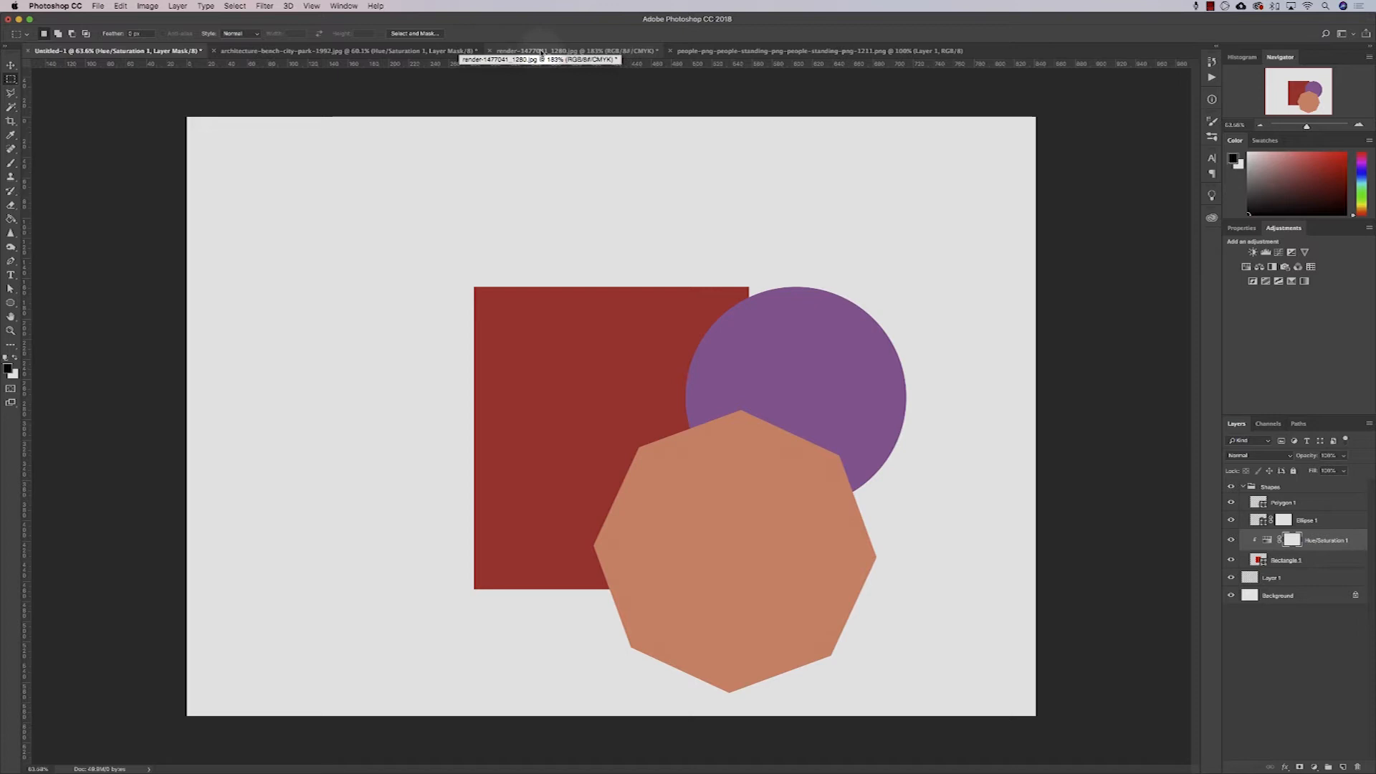
click(574, 50)
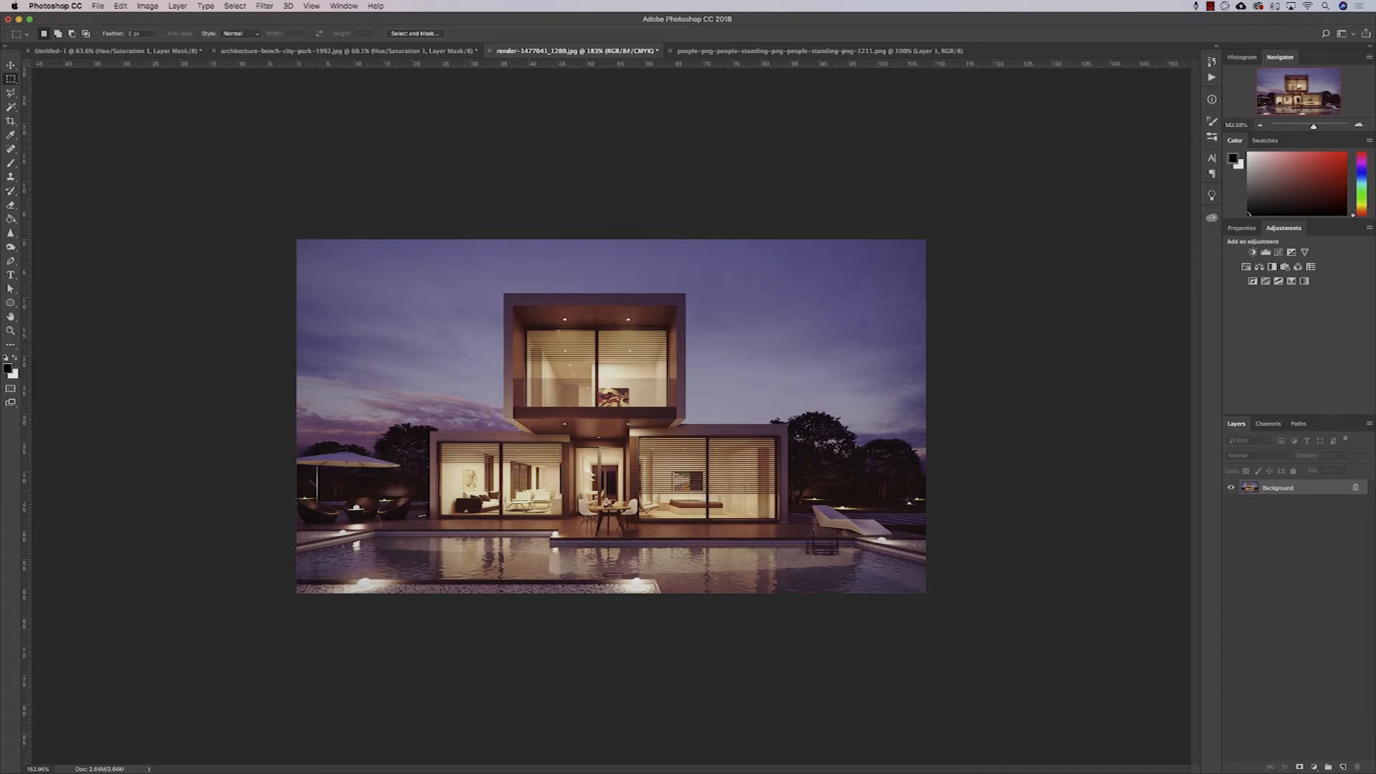
click(1264, 252)
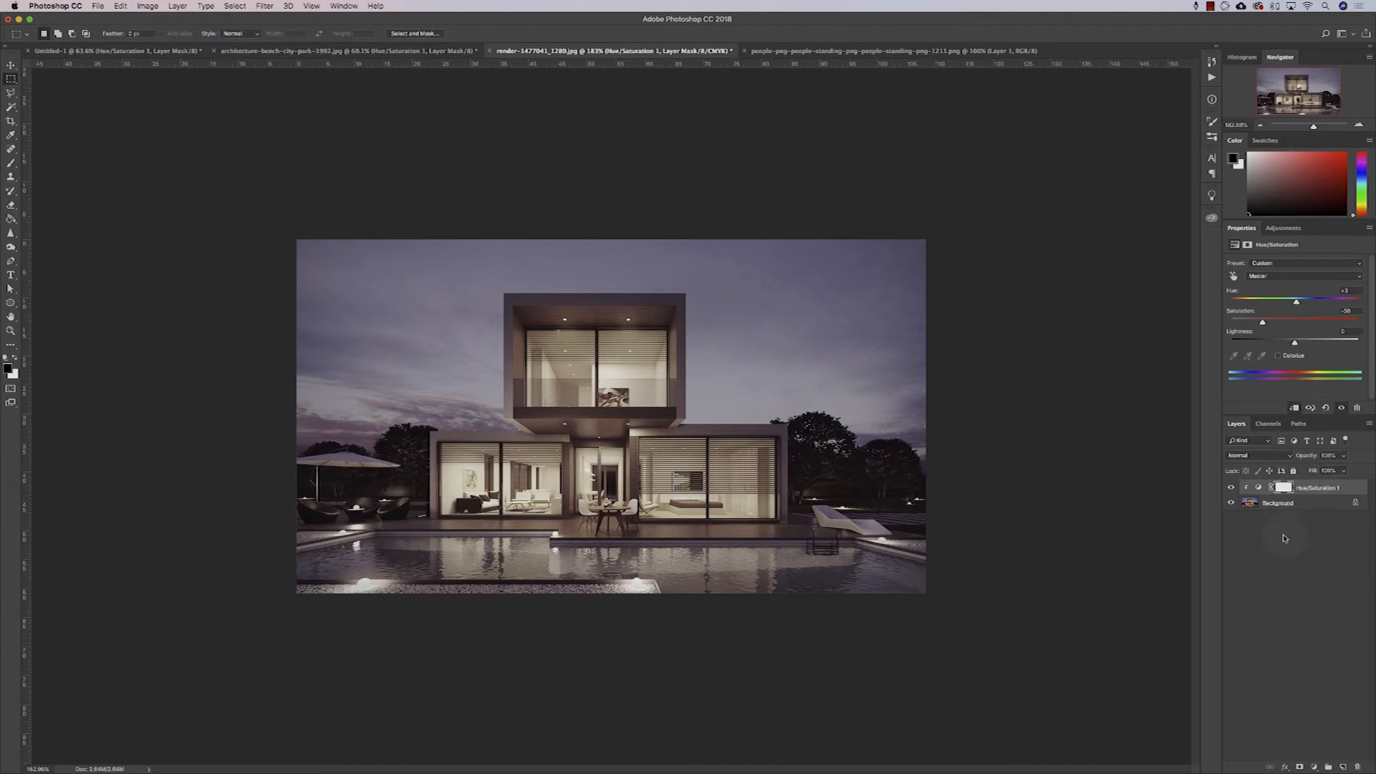
Step: Shift-drag Rectangular Marquee selections around each window of the house
click(1280, 487)
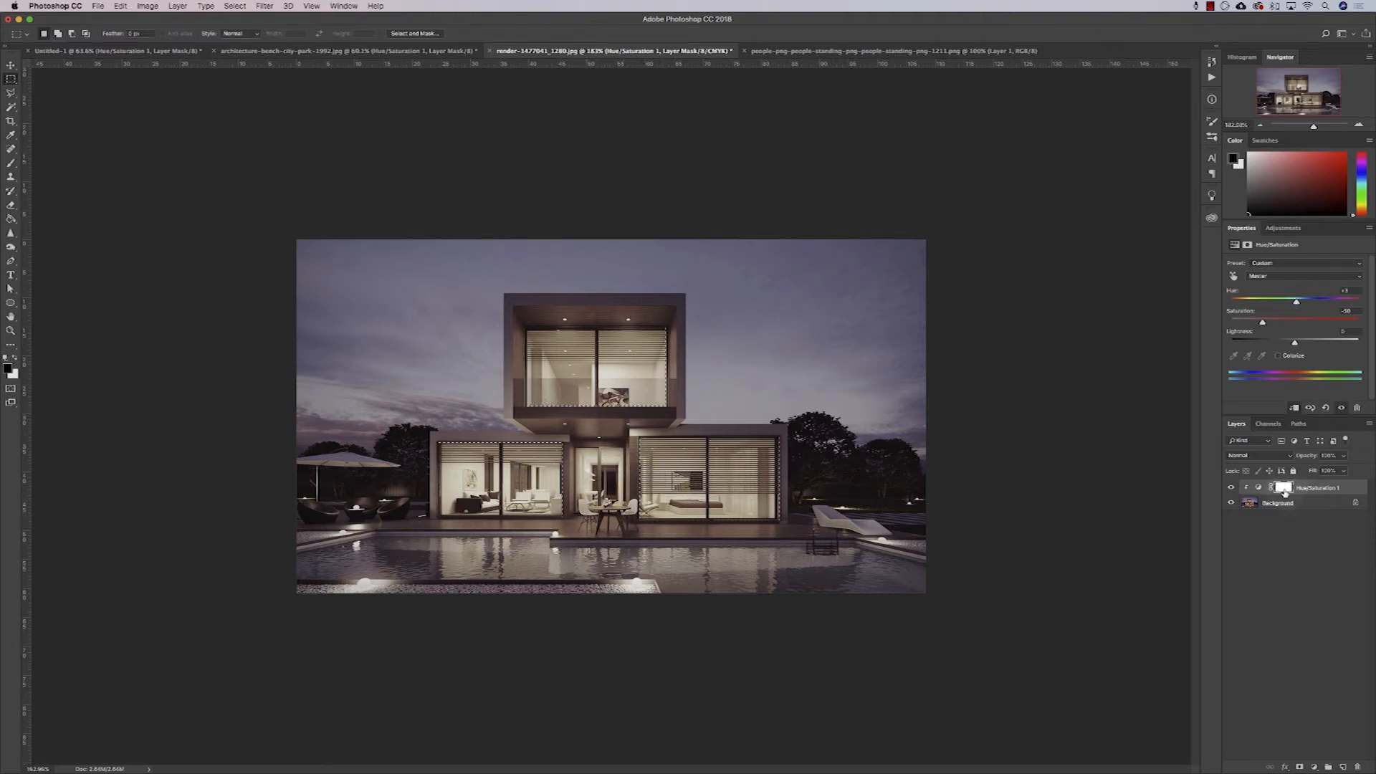
Step: Fill the window selections black on the Hue/Saturation mask, then compare the result
click(1259, 487)
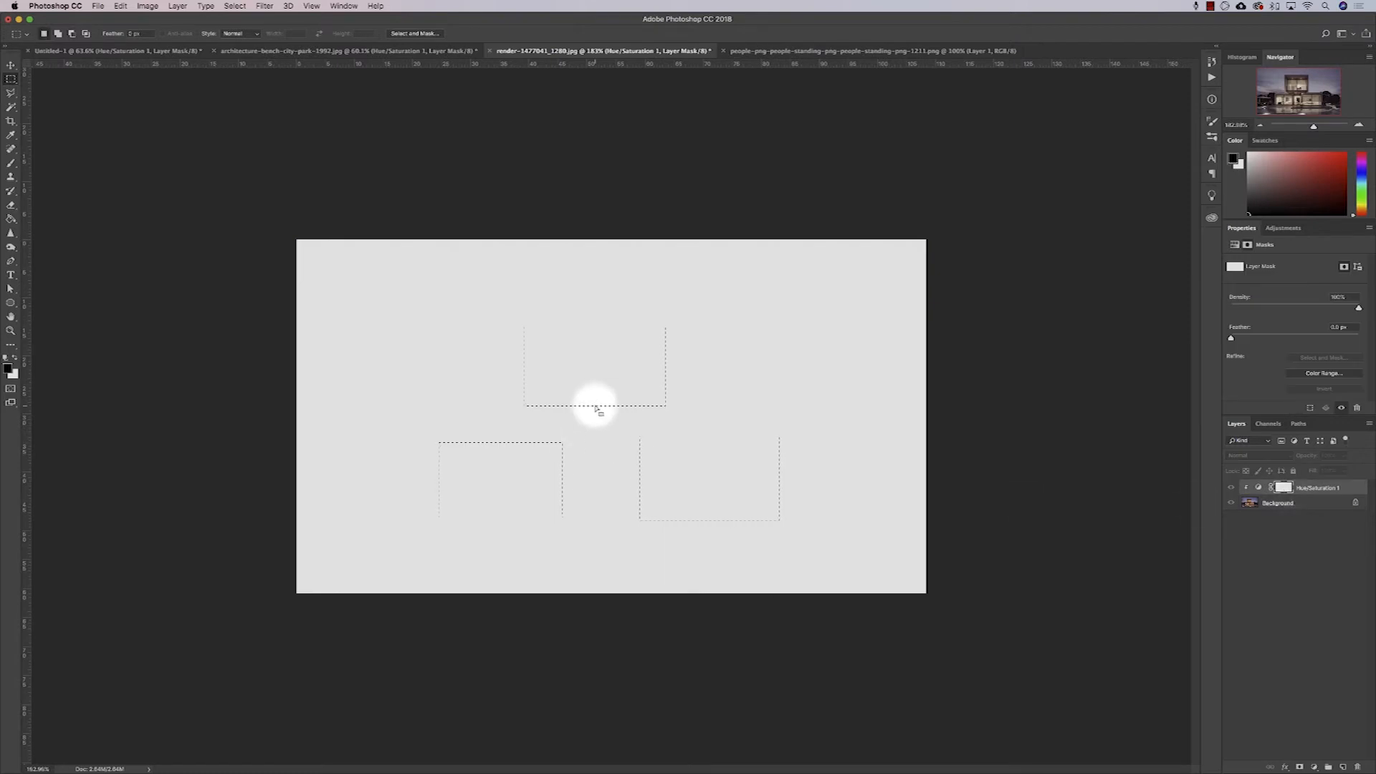
mouse_move(429, 399)
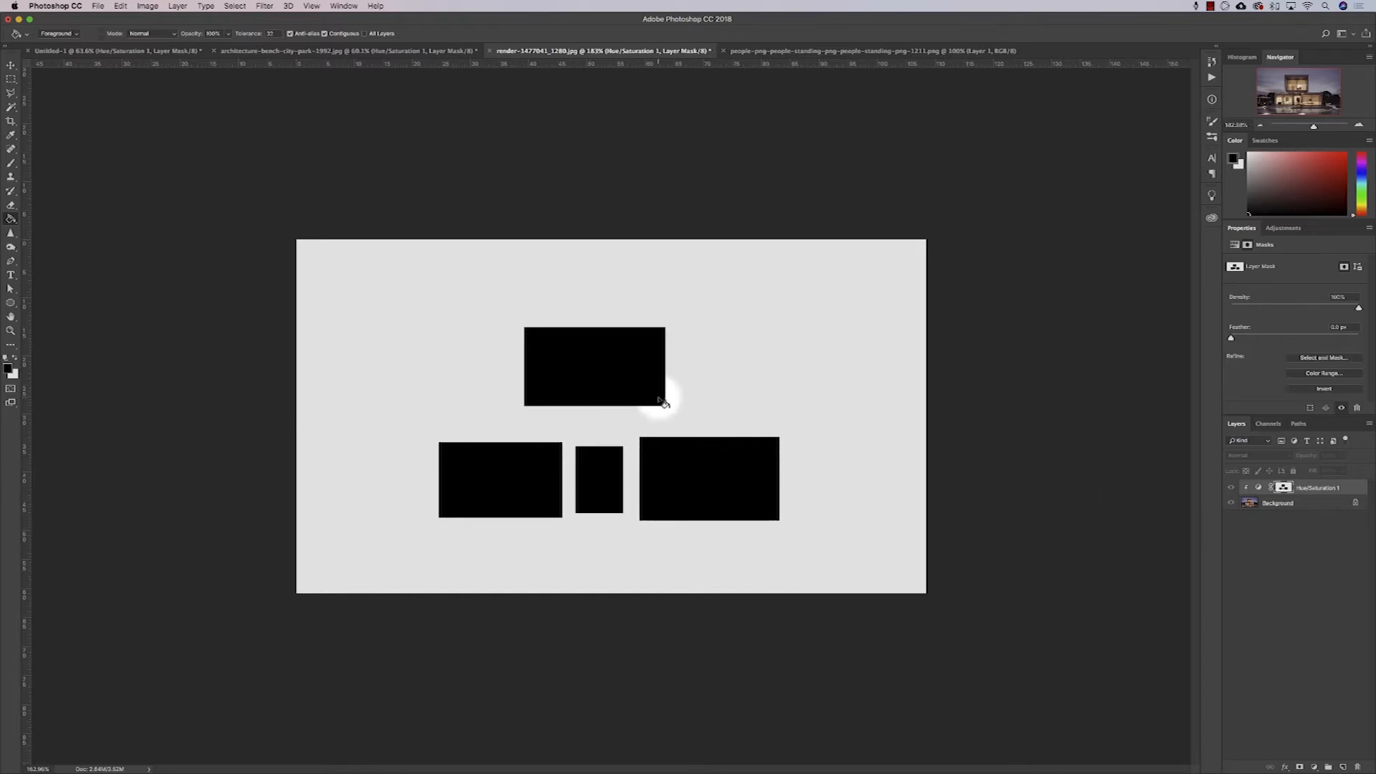
mouse_move(474, 392)
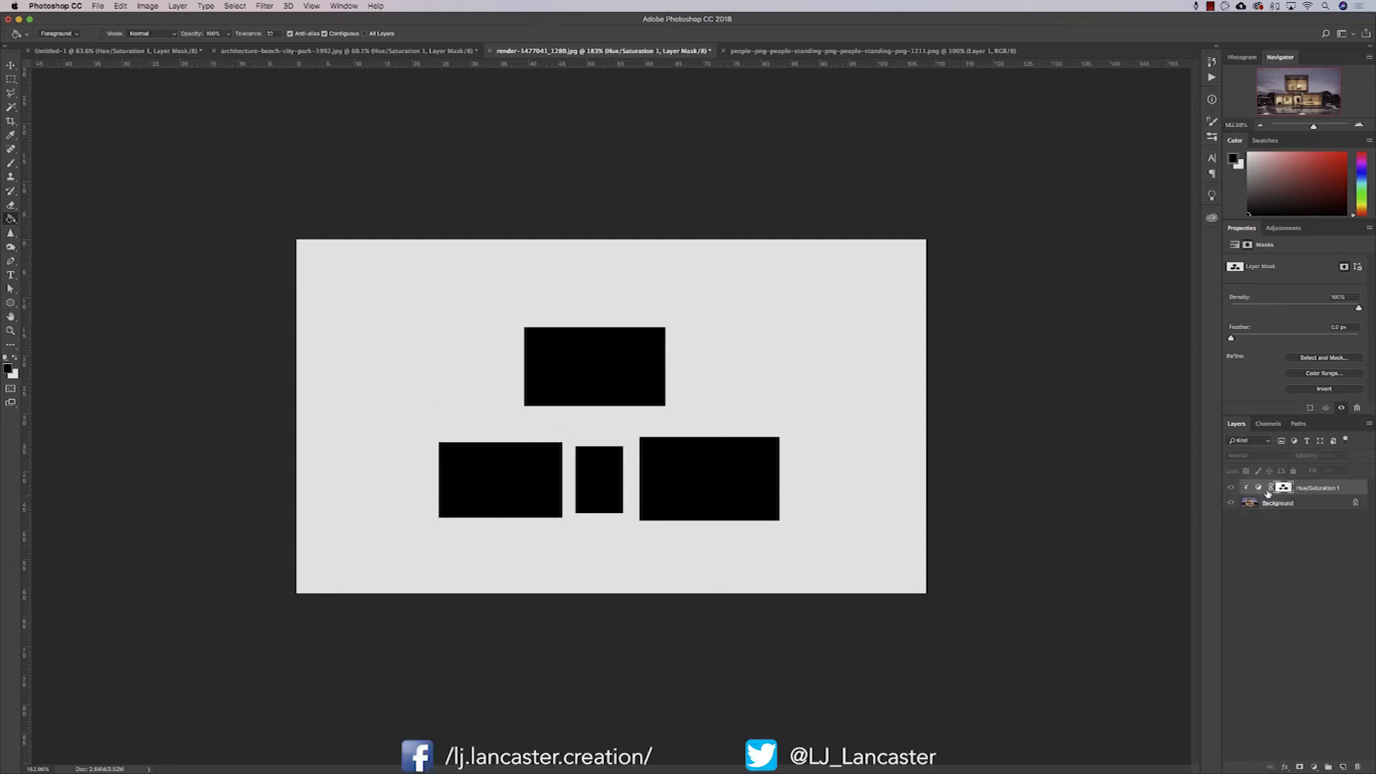
click(1270, 488)
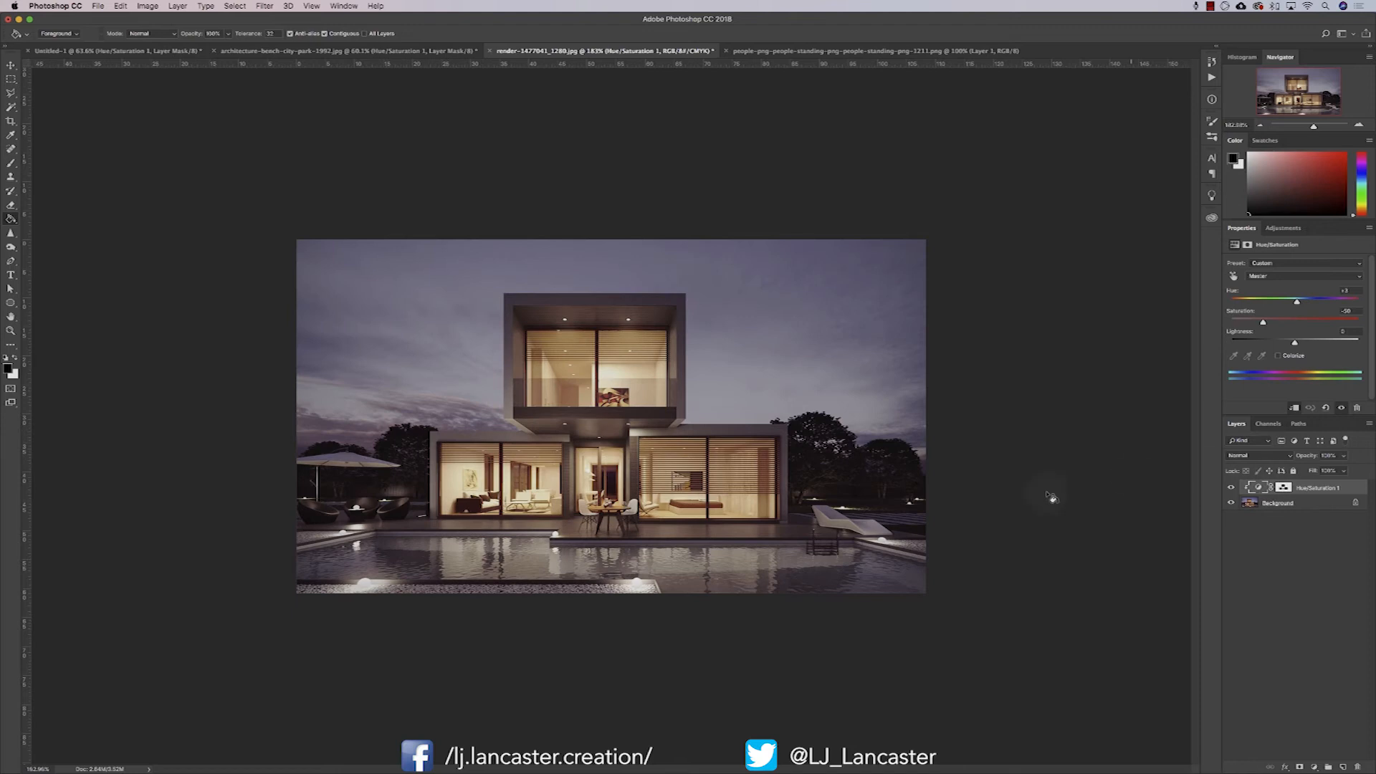
mouse_move(1230, 487)
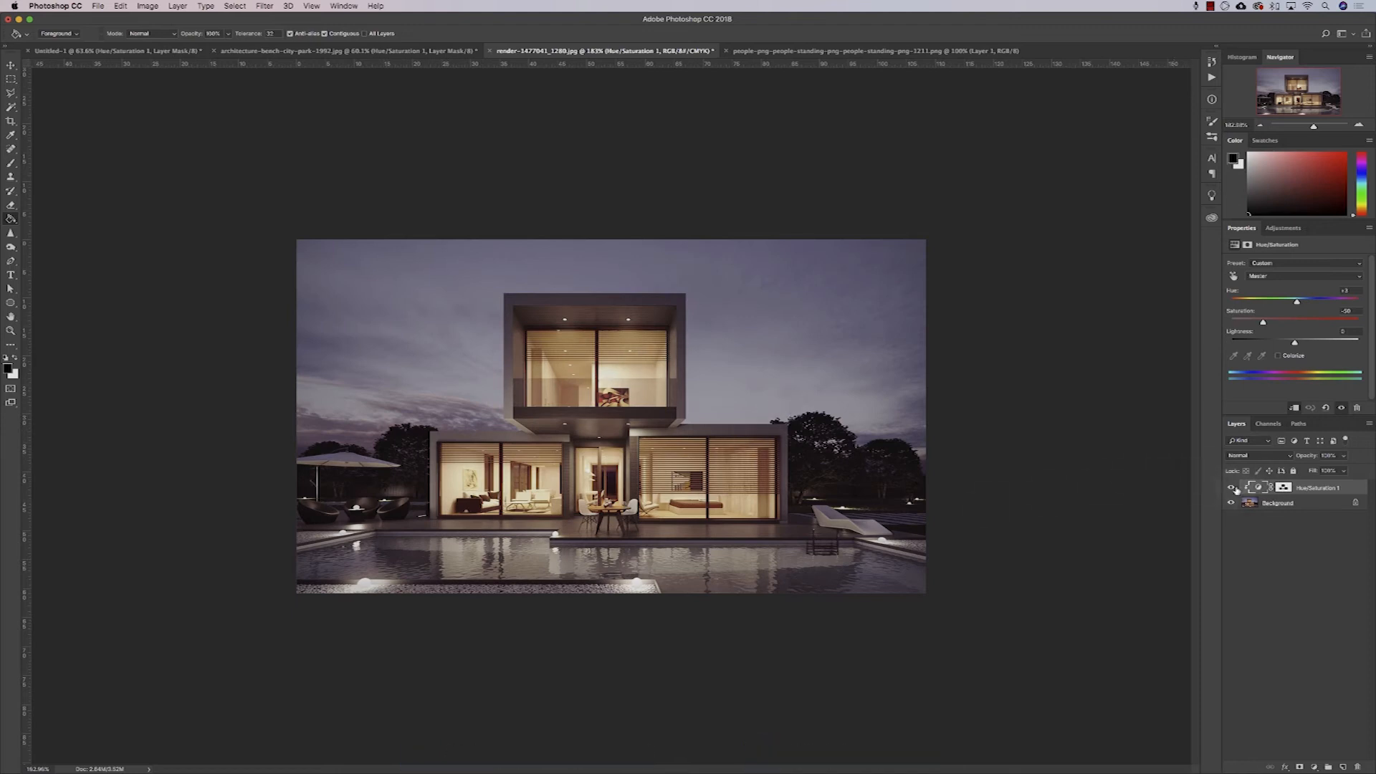
click(1230, 487)
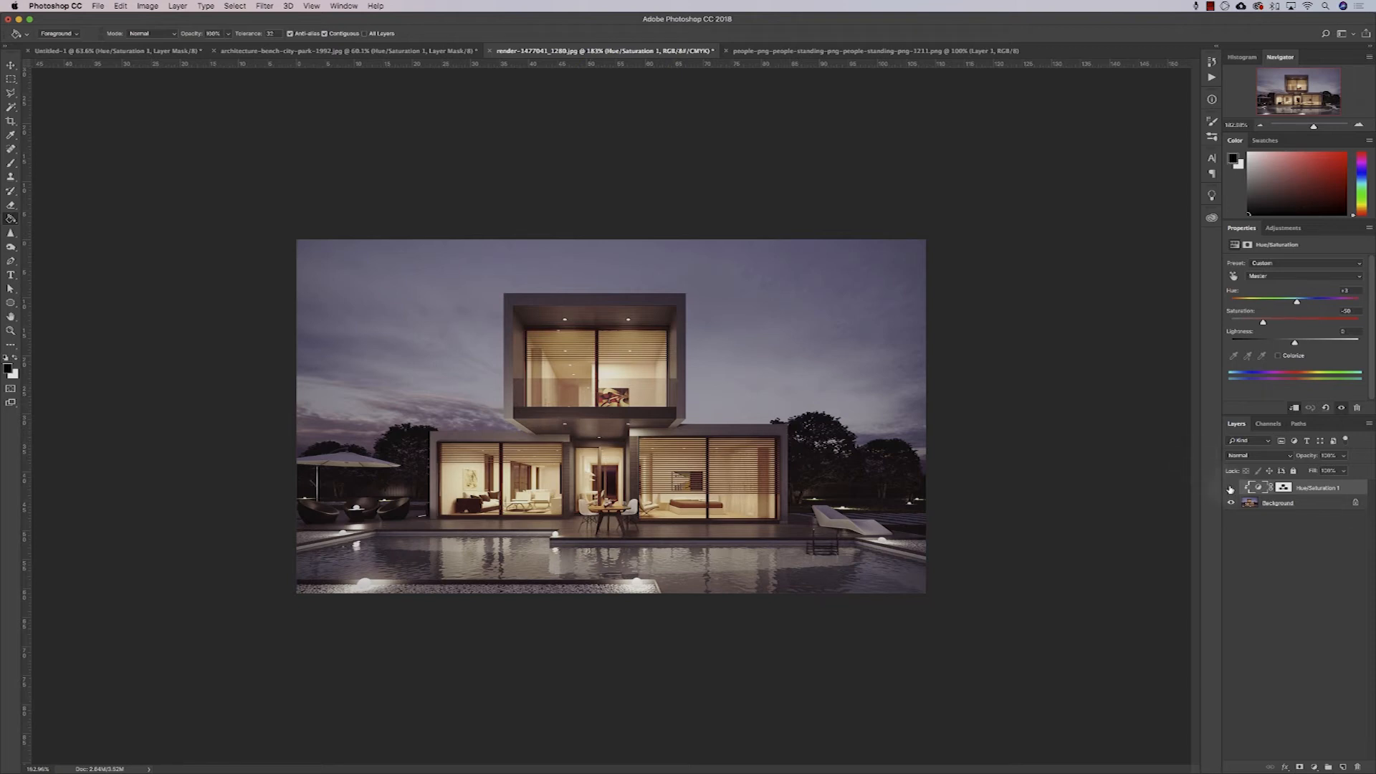
Step: Duplicate the Hue/Saturation layer with Cmd+J and invert the copy's mask with Cmd+I
click(1231, 488)
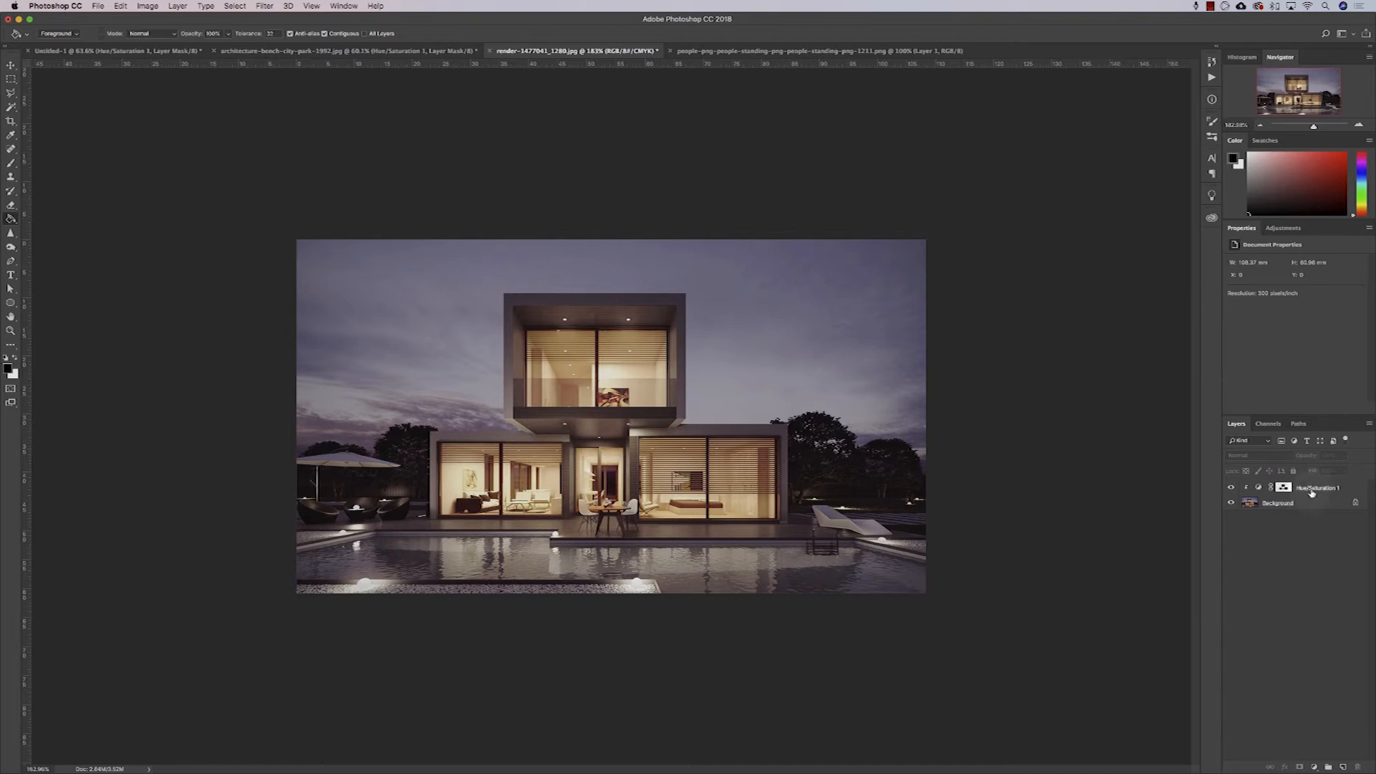
click(1283, 487)
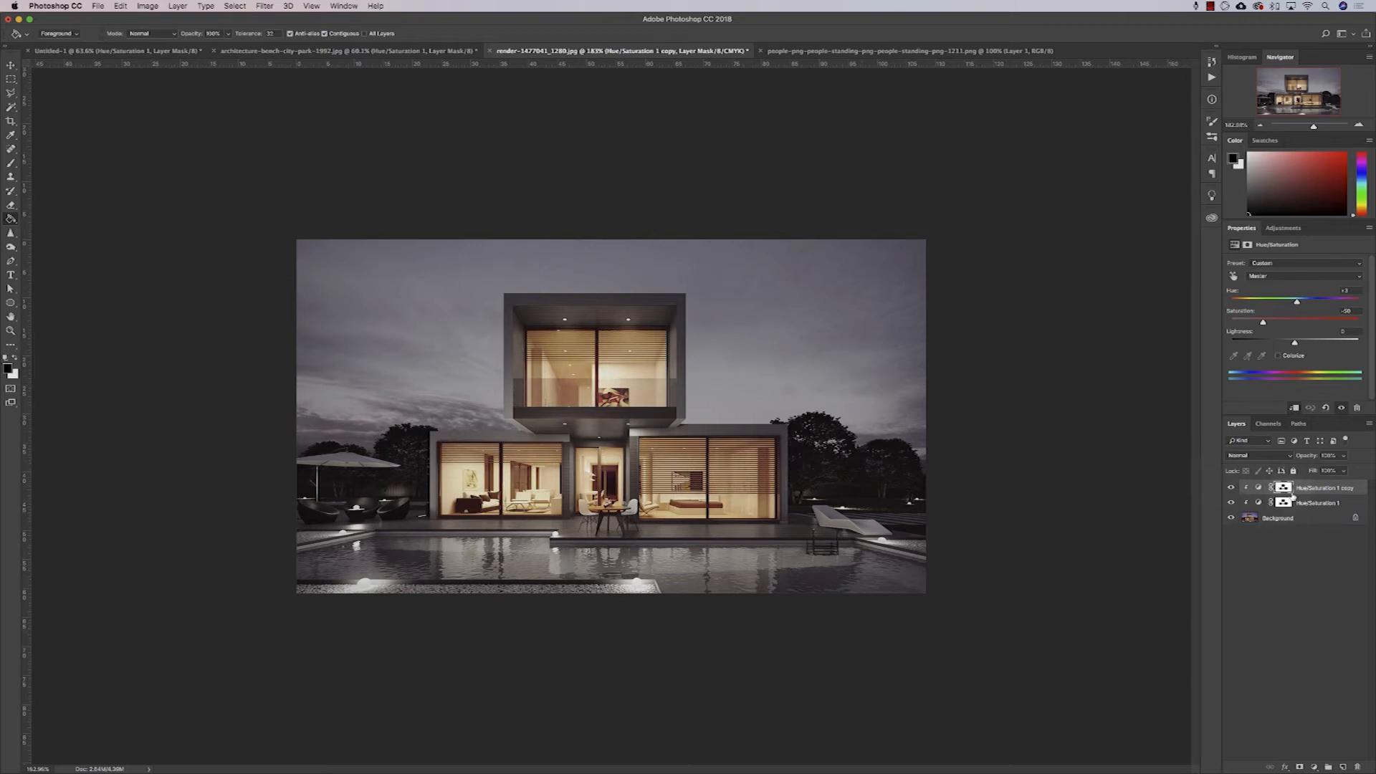
click(1231, 488)
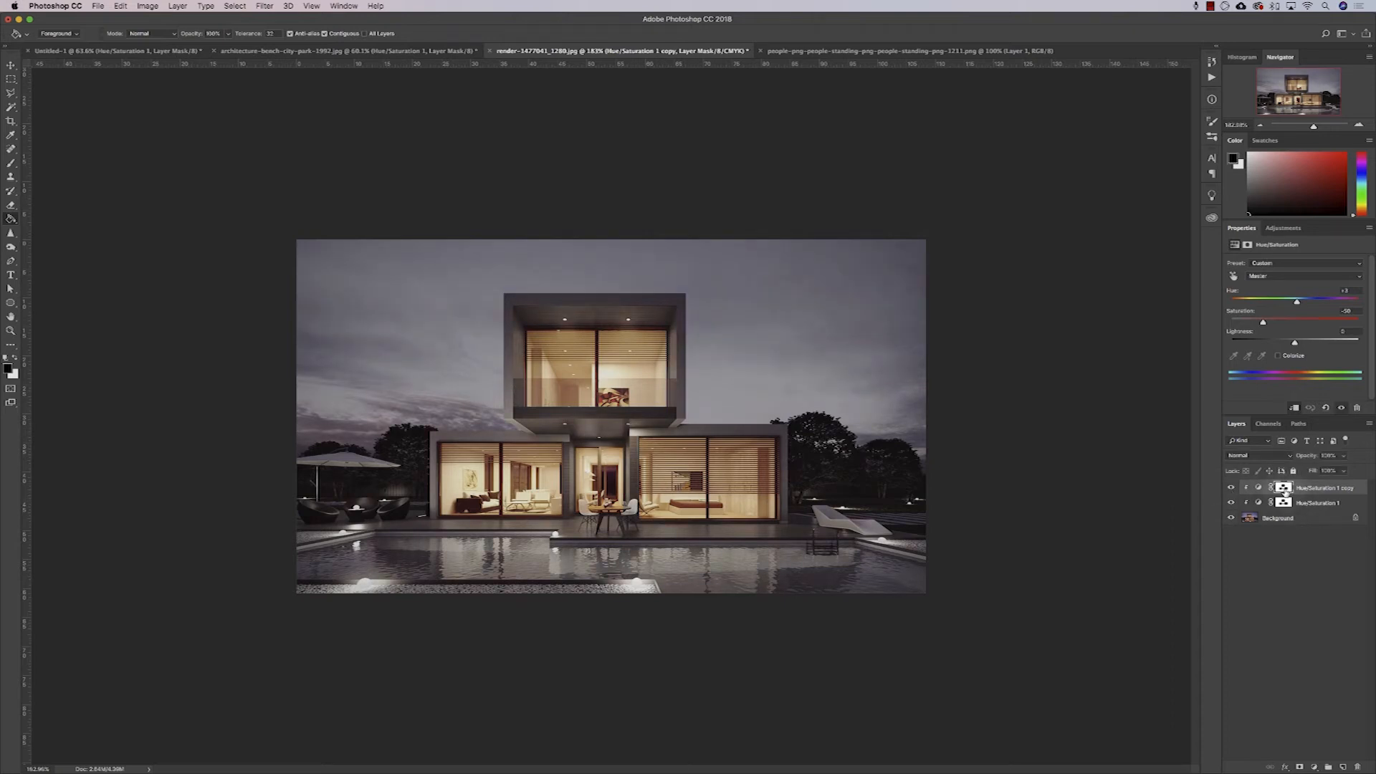
mouse_move(1284, 489)
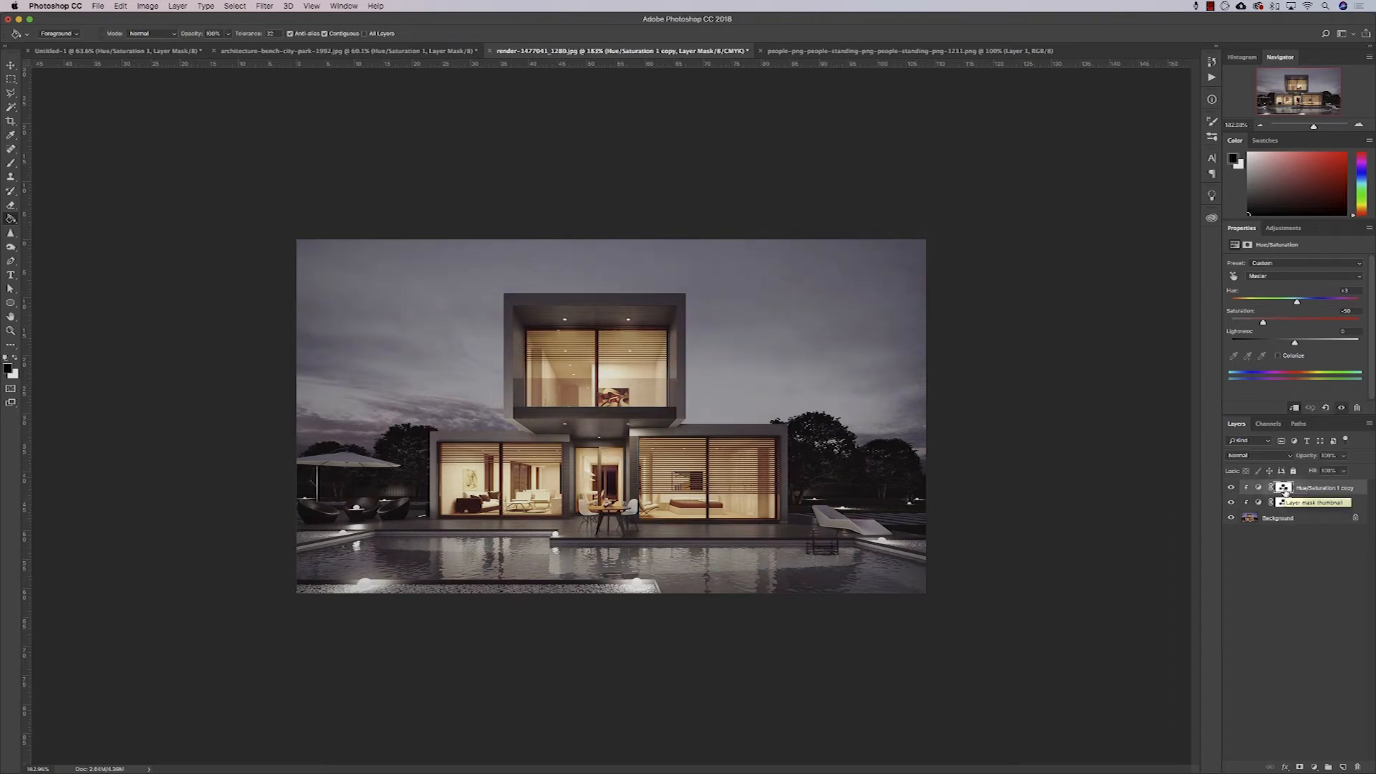
click(1283, 487)
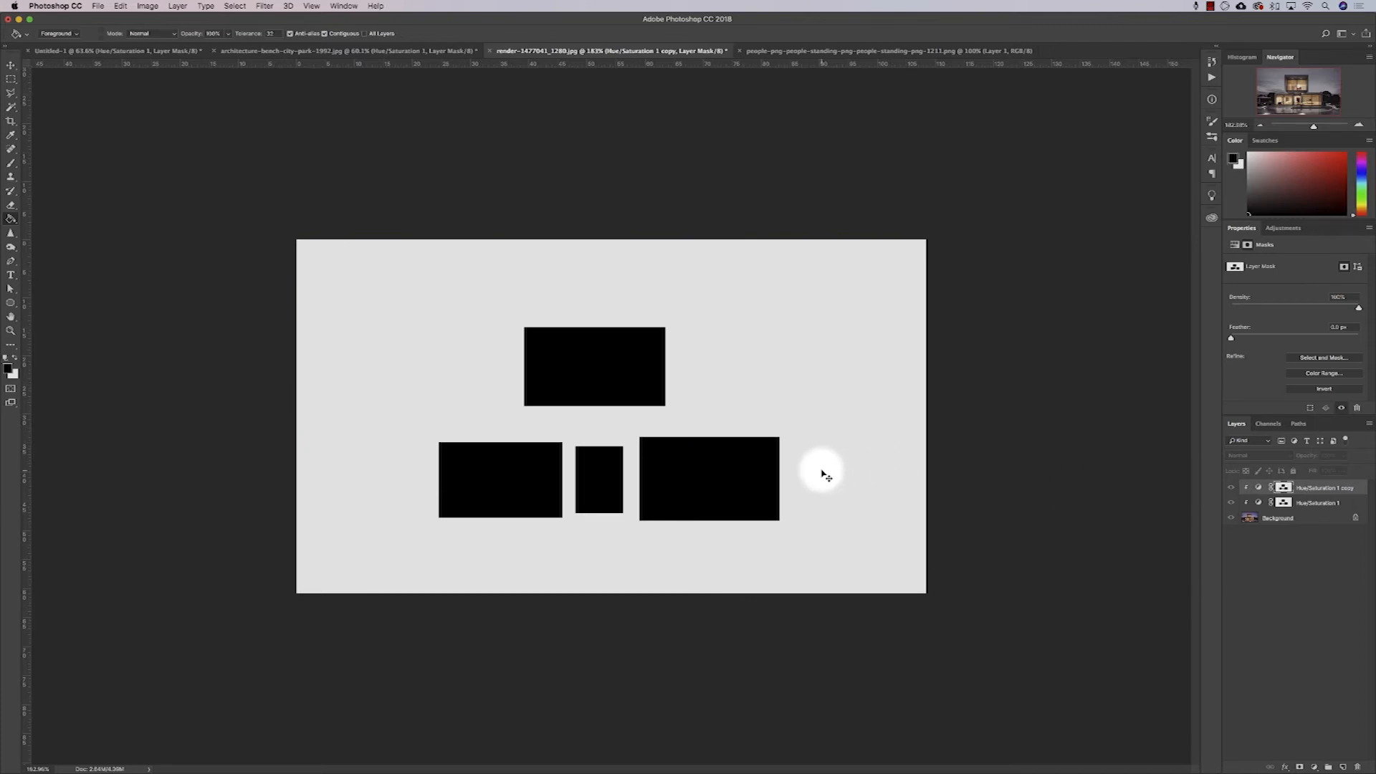
click(1323, 389)
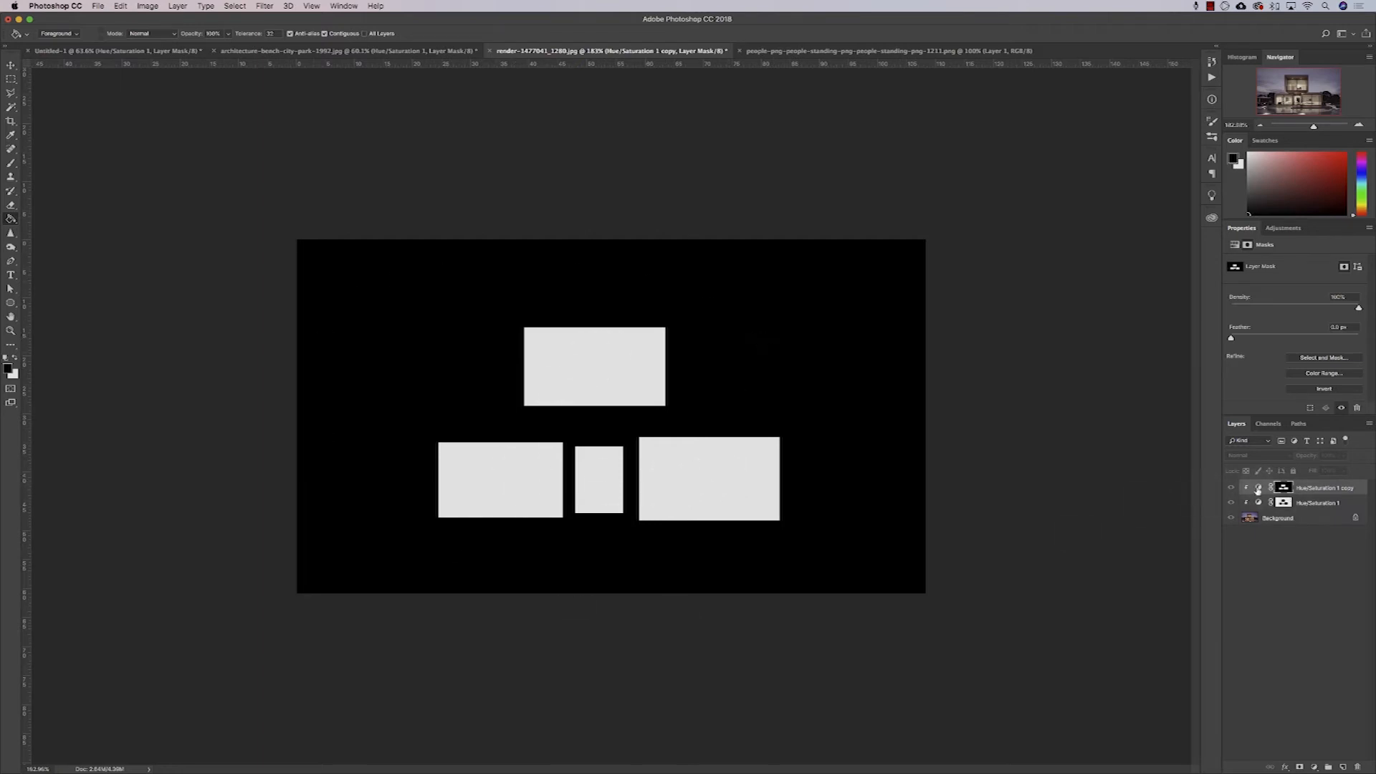
click(1257, 488)
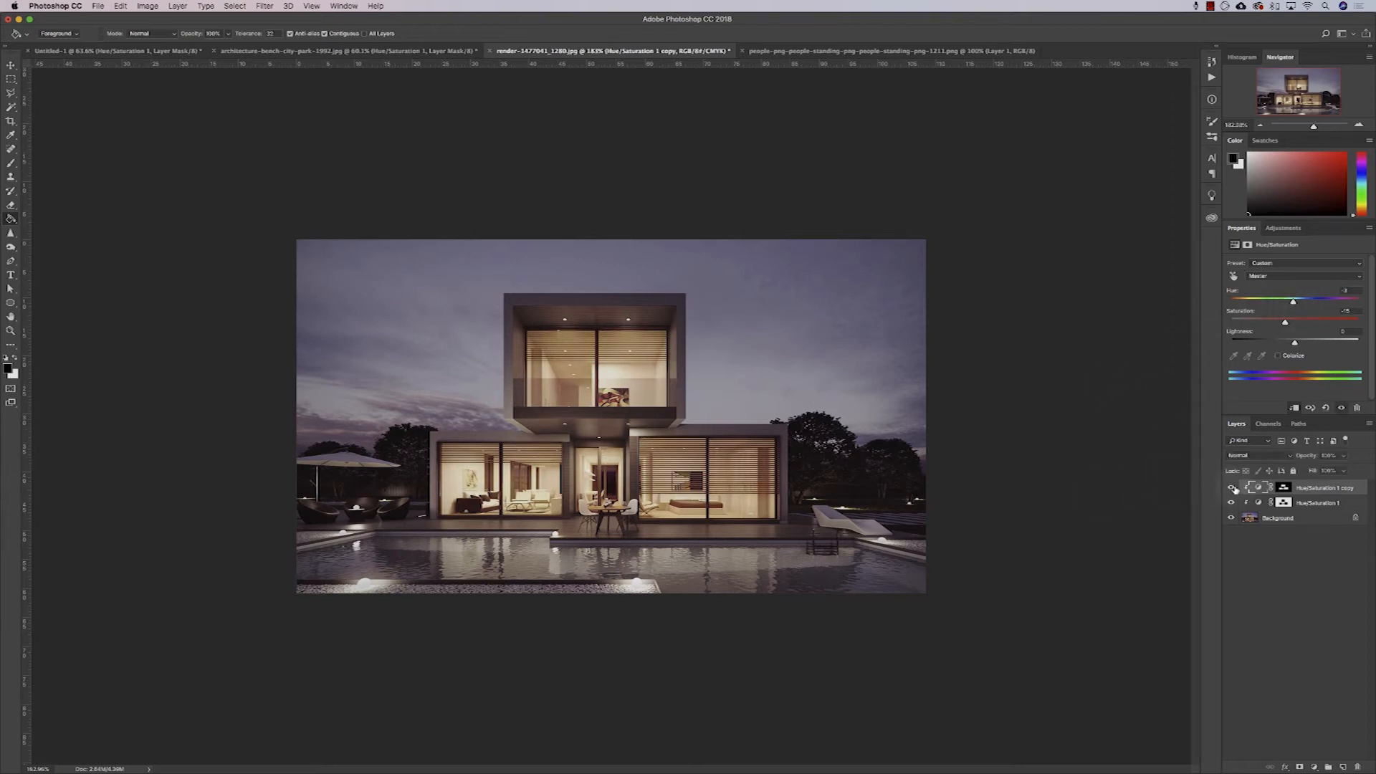
Step: Add a Brightness/Contrast layer with a slight brightness nudge, toggling layers to compare
click(1230, 488)
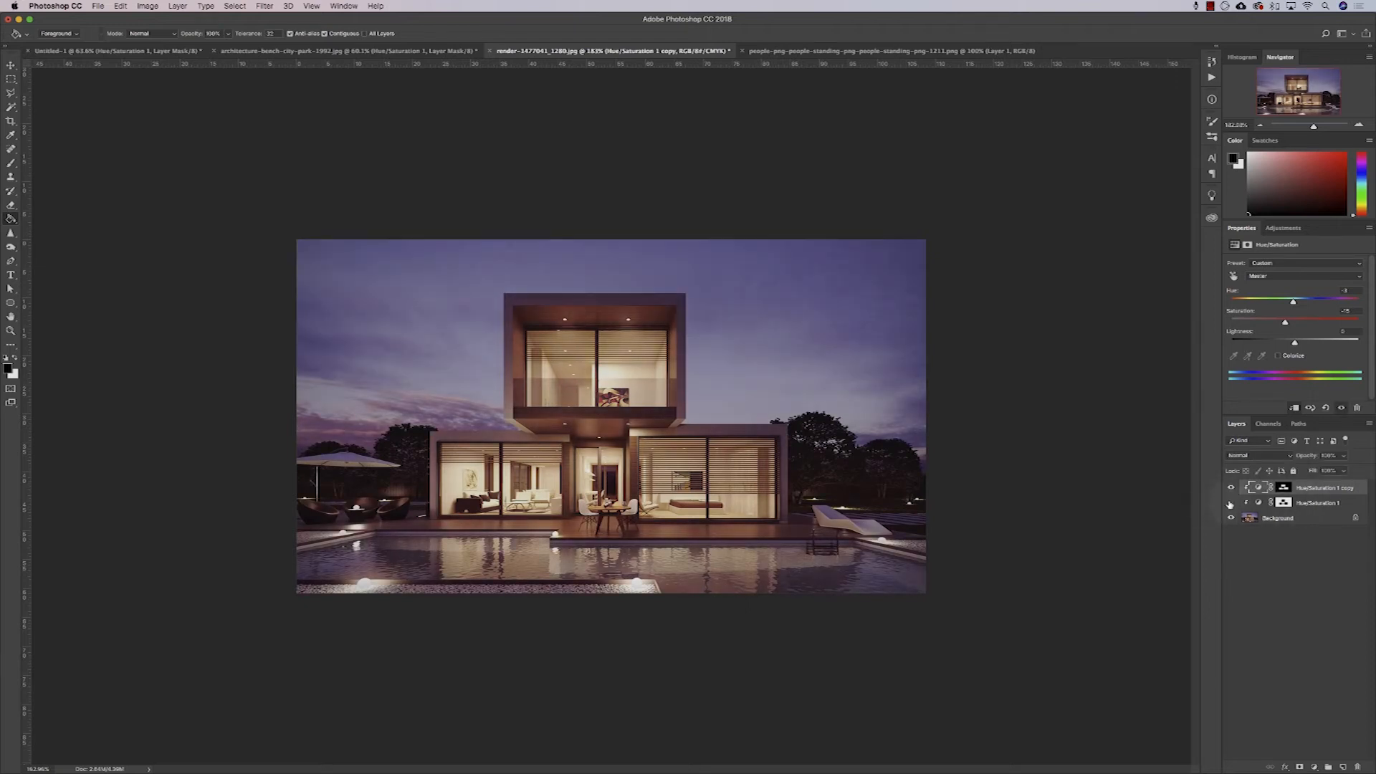
click(1230, 503)
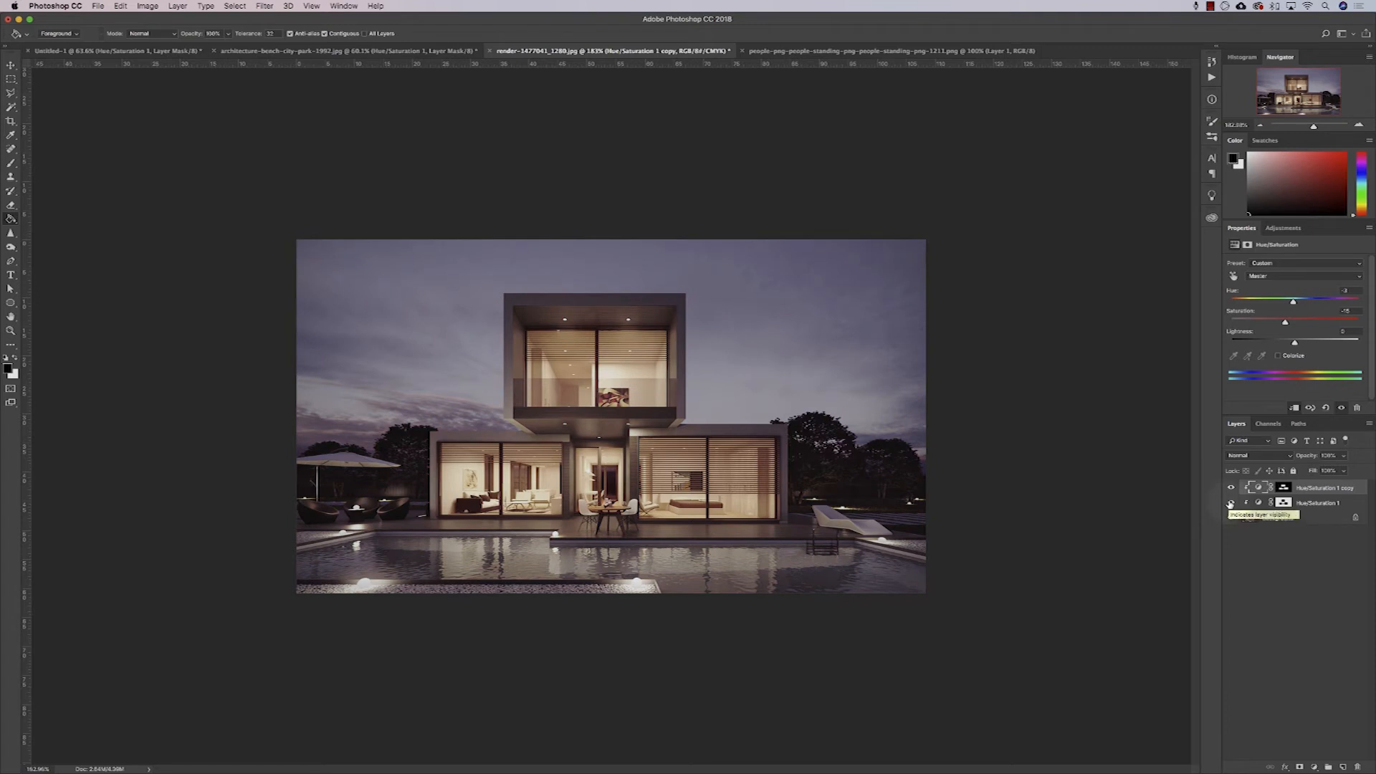
click(1230, 517)
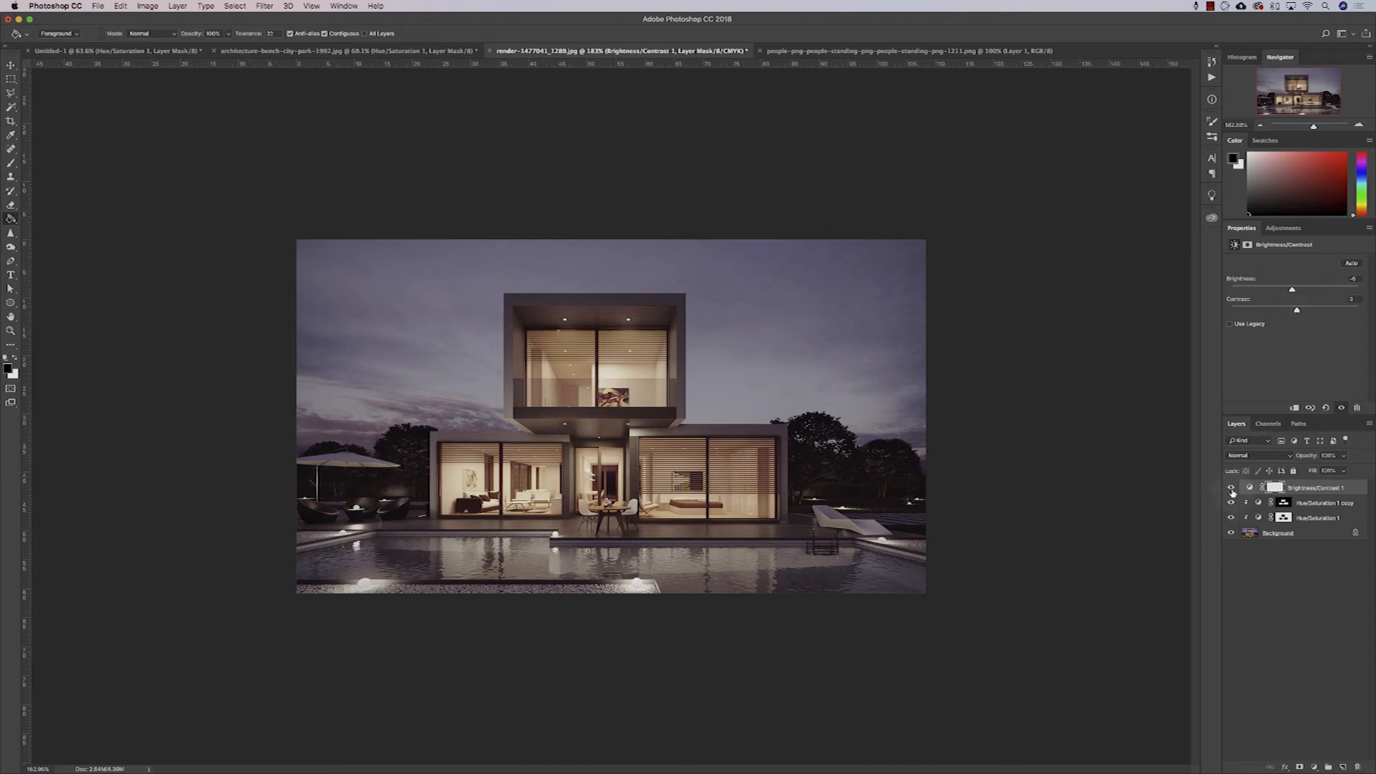
click(1282, 228)
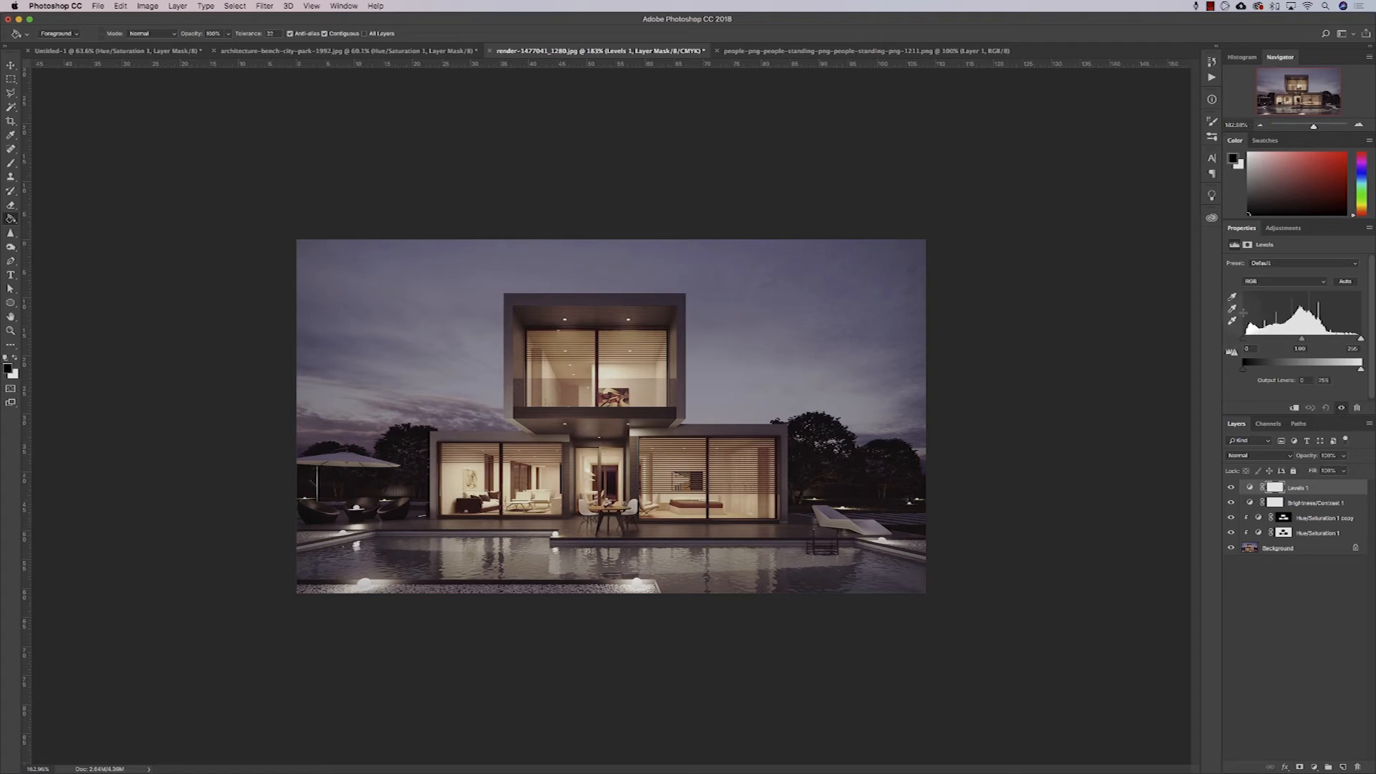
mouse_move(1061, 442)
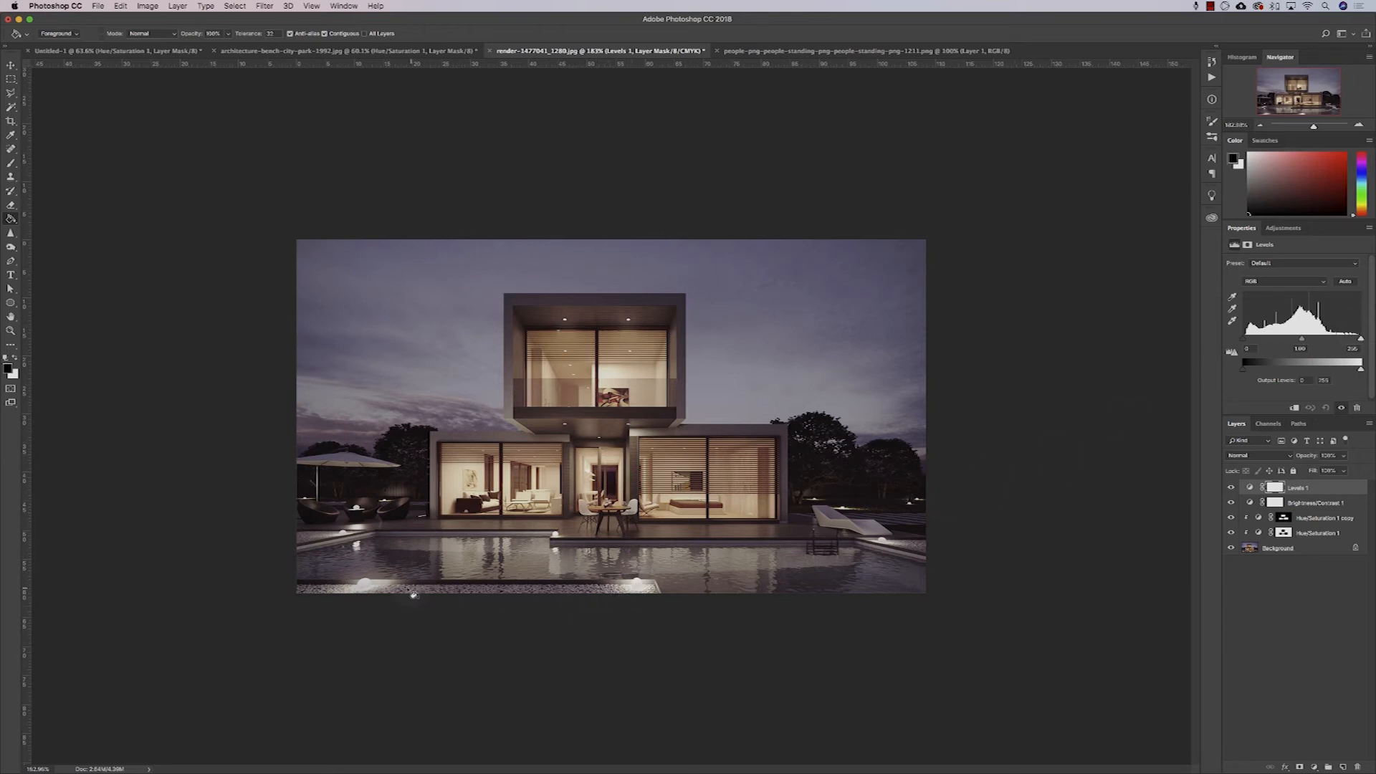
mouse_move(644, 589)
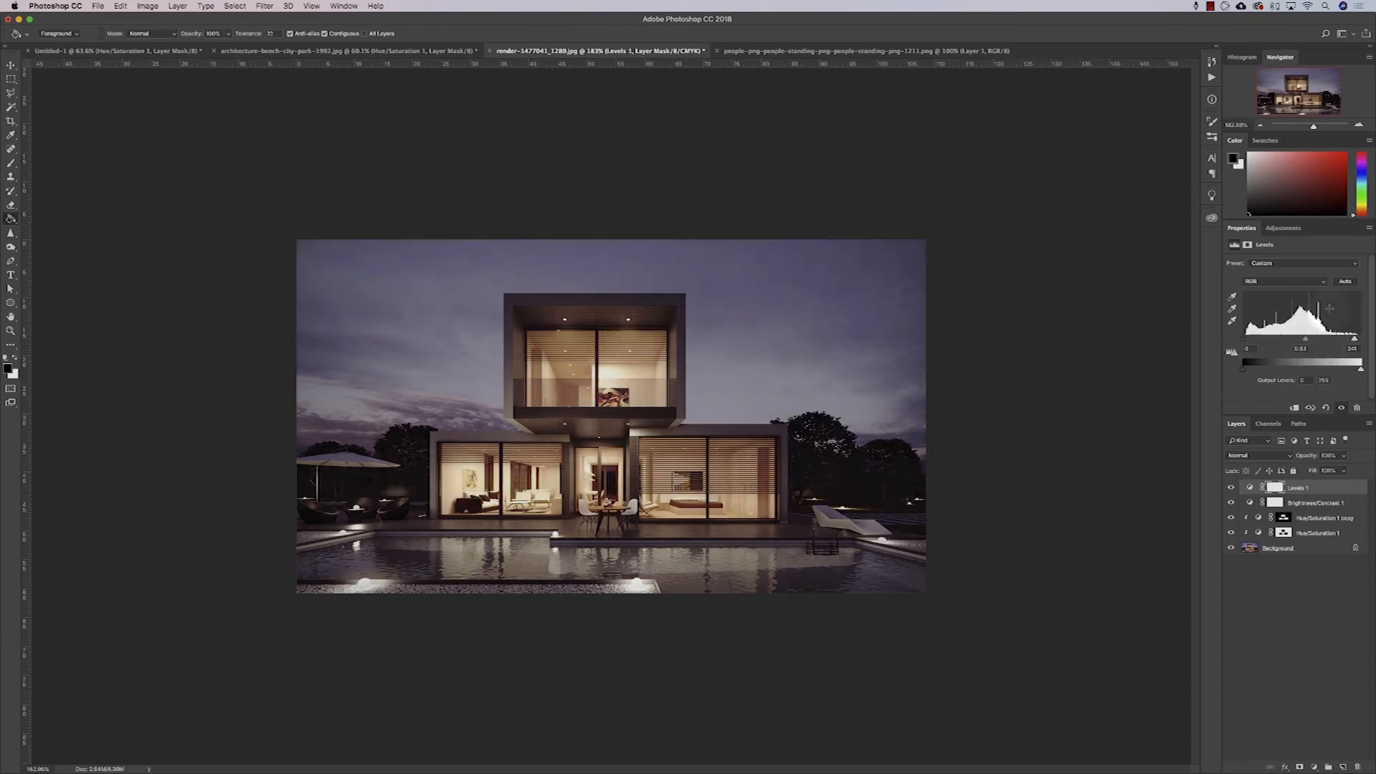
Step: Add a Levels layer and apply its Lighter preset
click(1283, 281)
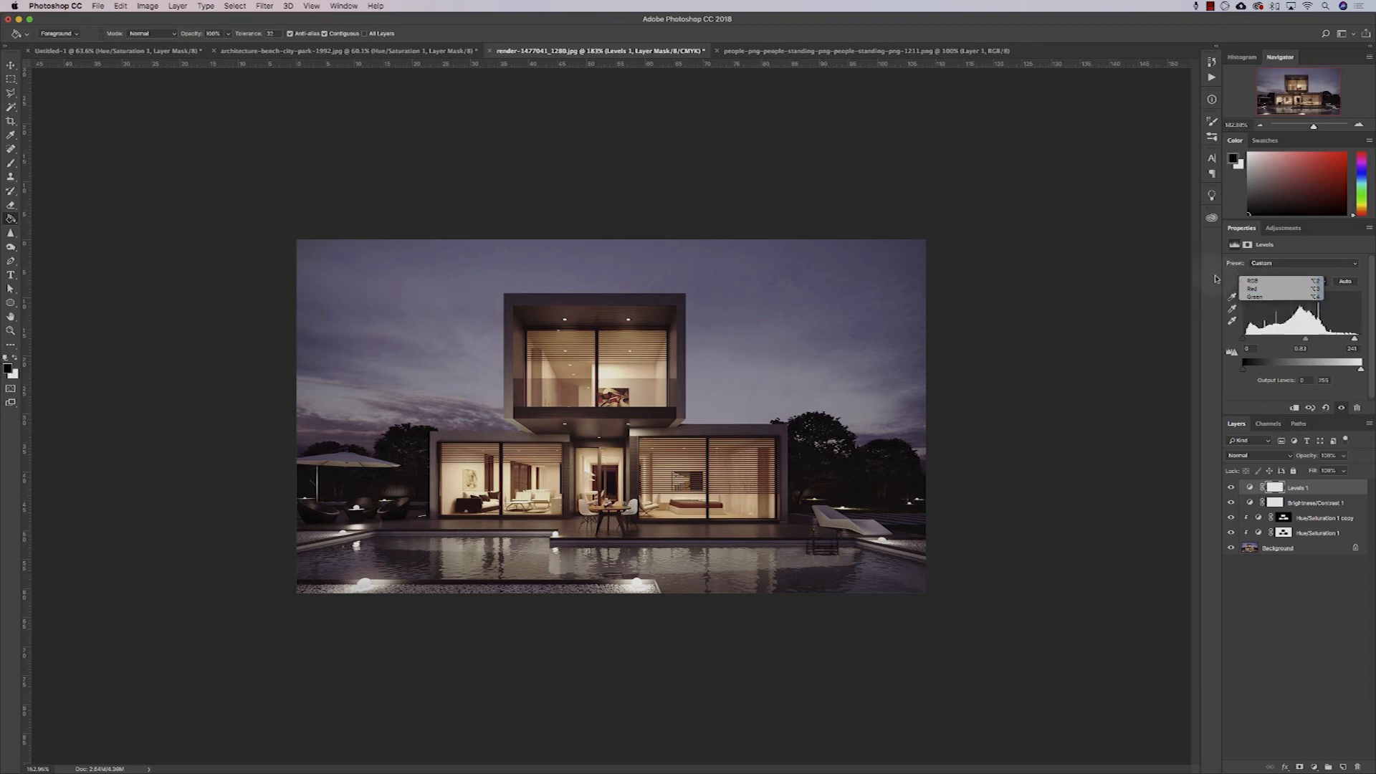
click(1307, 262)
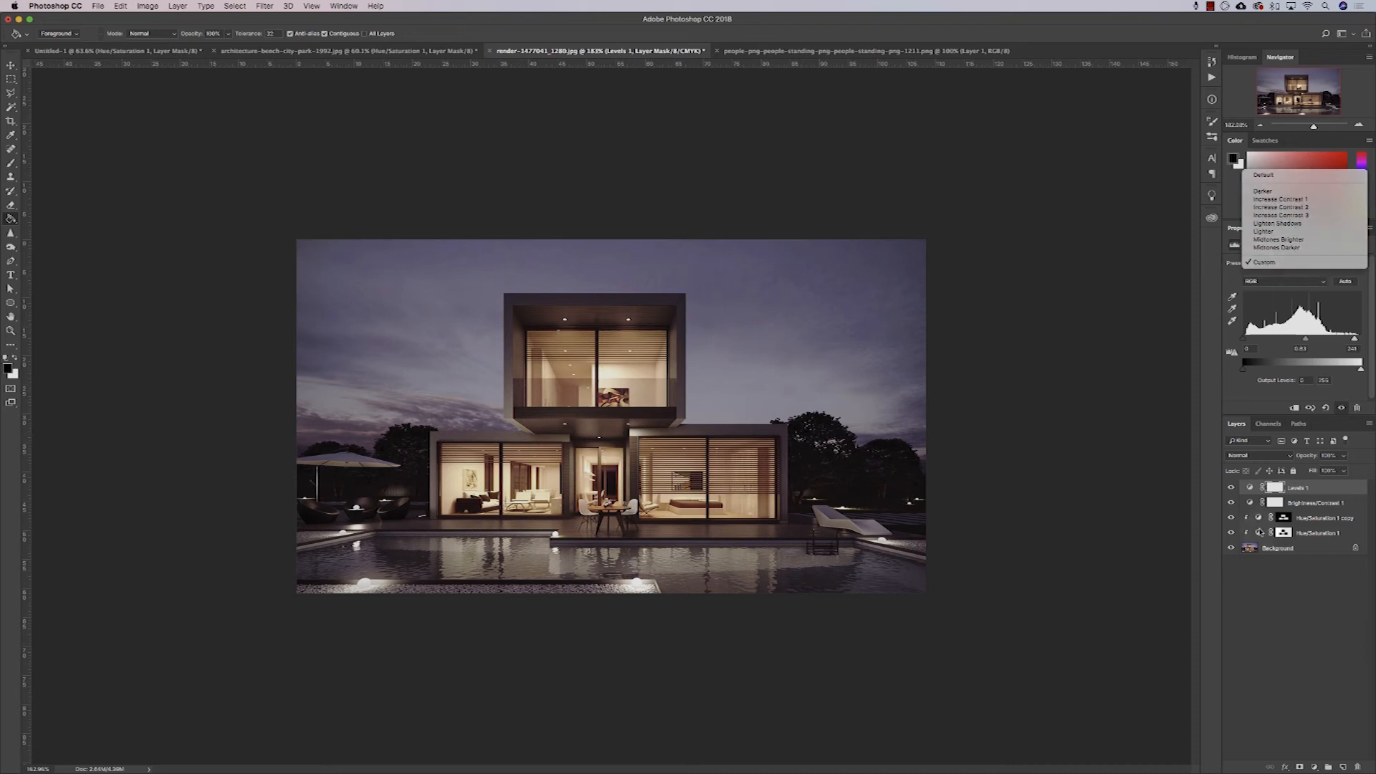
click(1263, 230)
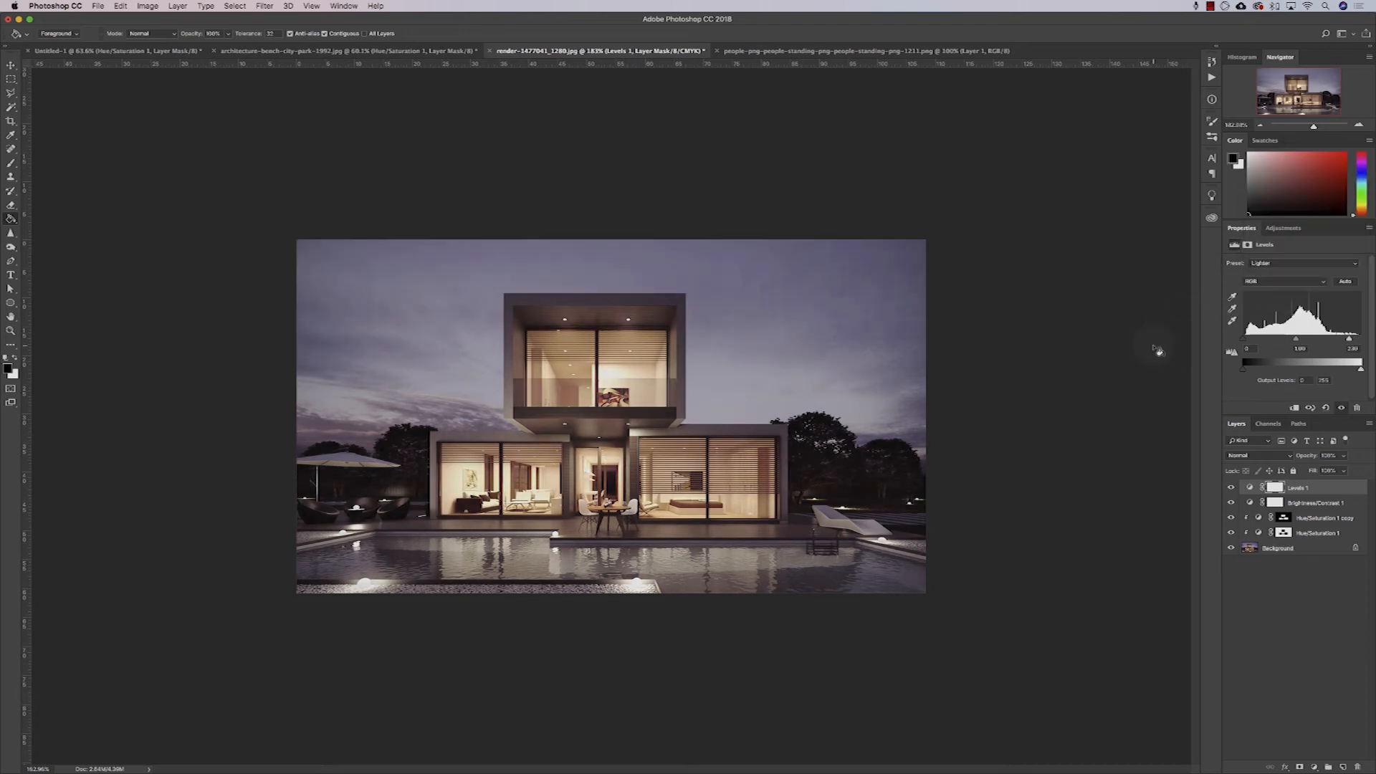
click(120, 7)
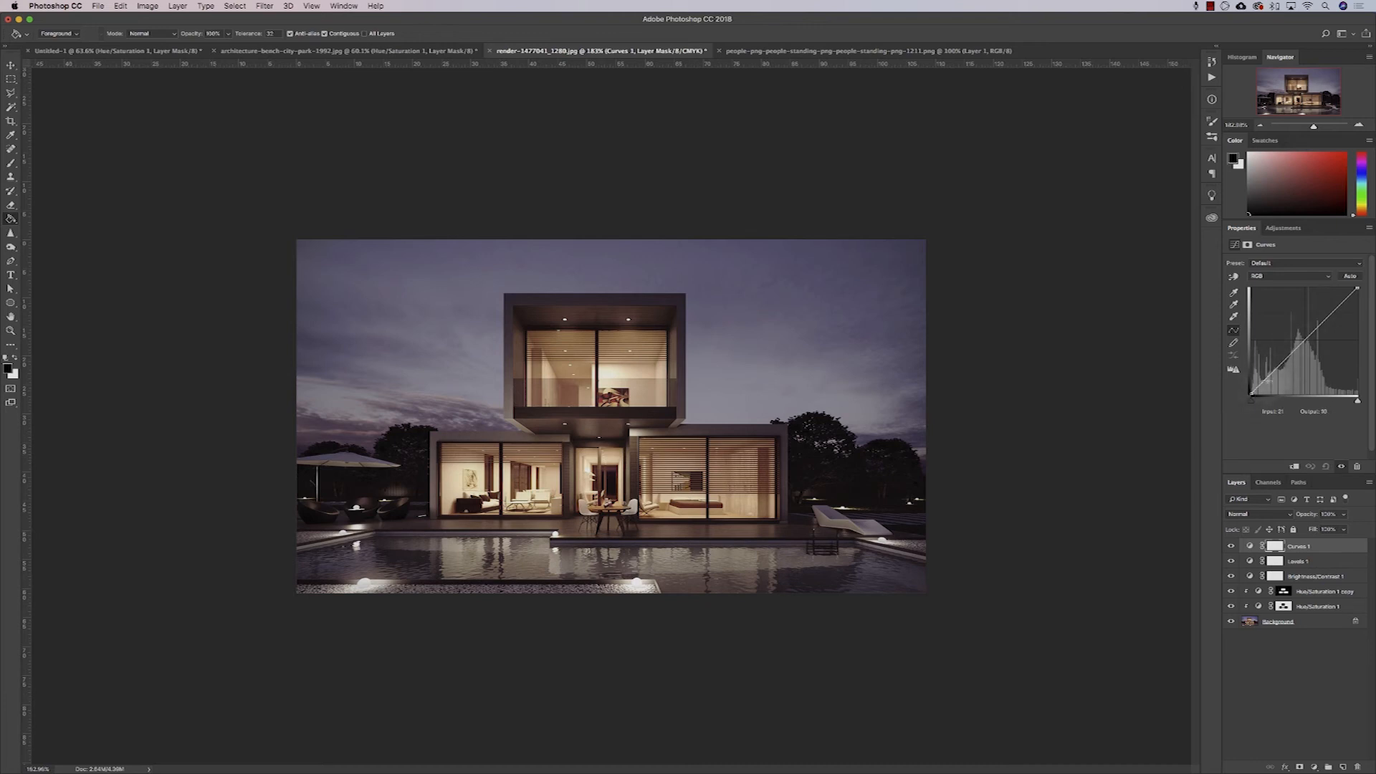
Step: Add contrast-boosting points to the Curves RGB curve and toggle the layer to compare
click(1288, 275)
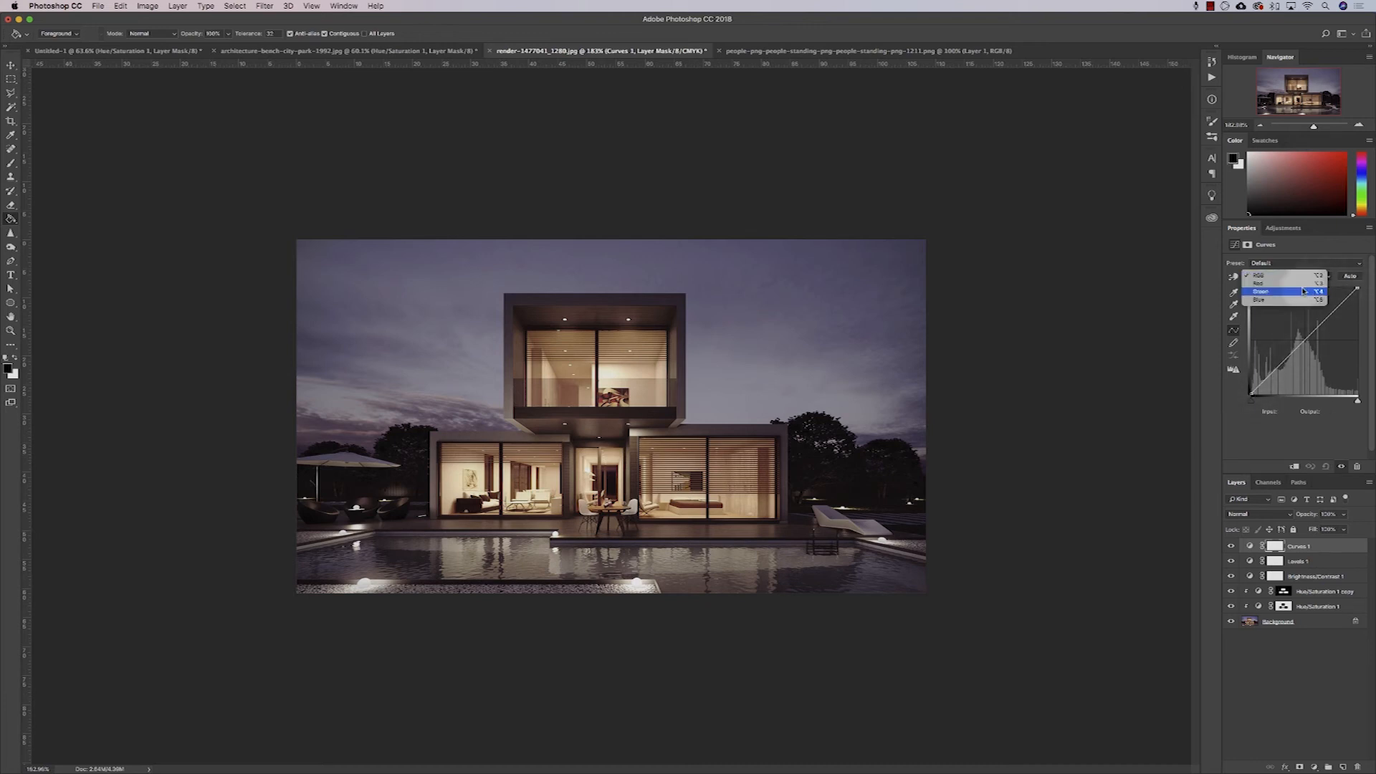
click(1290, 275)
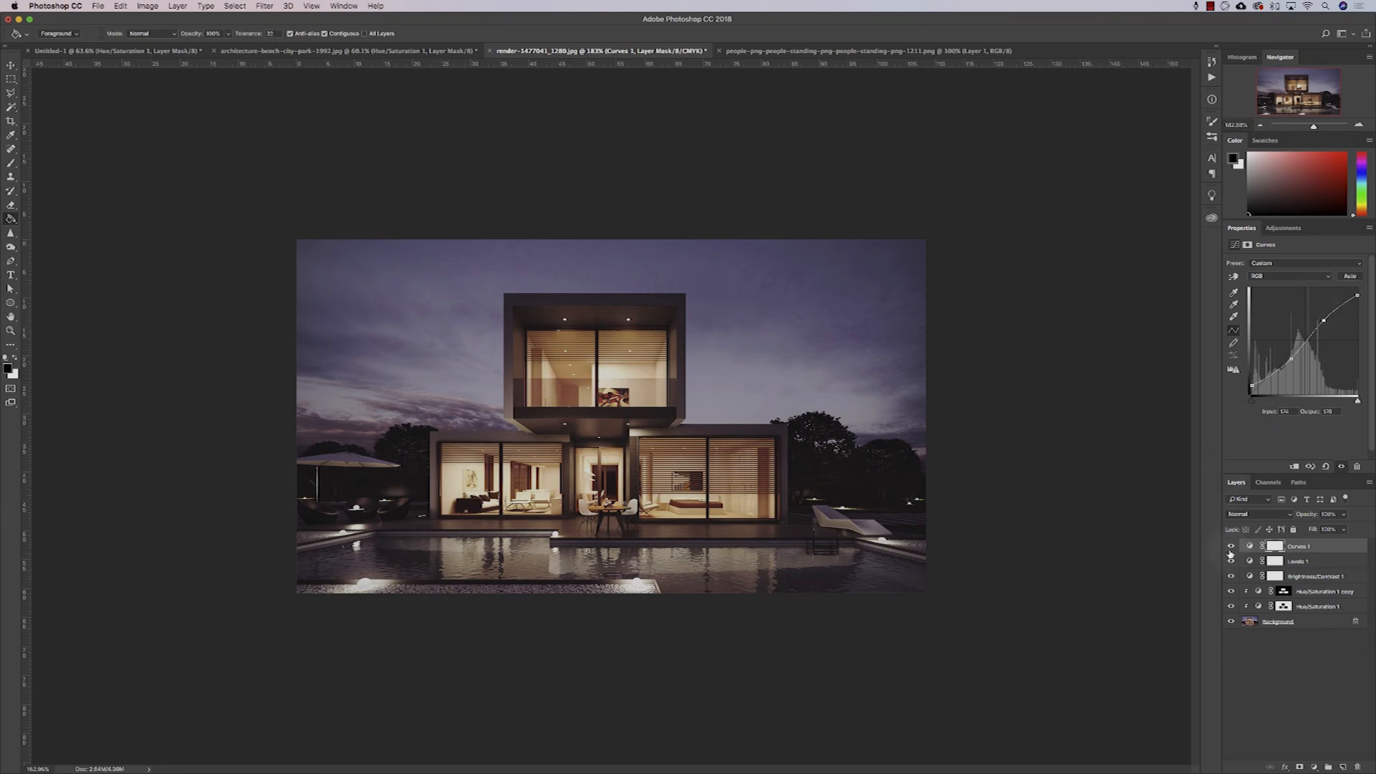
click(1230, 545)
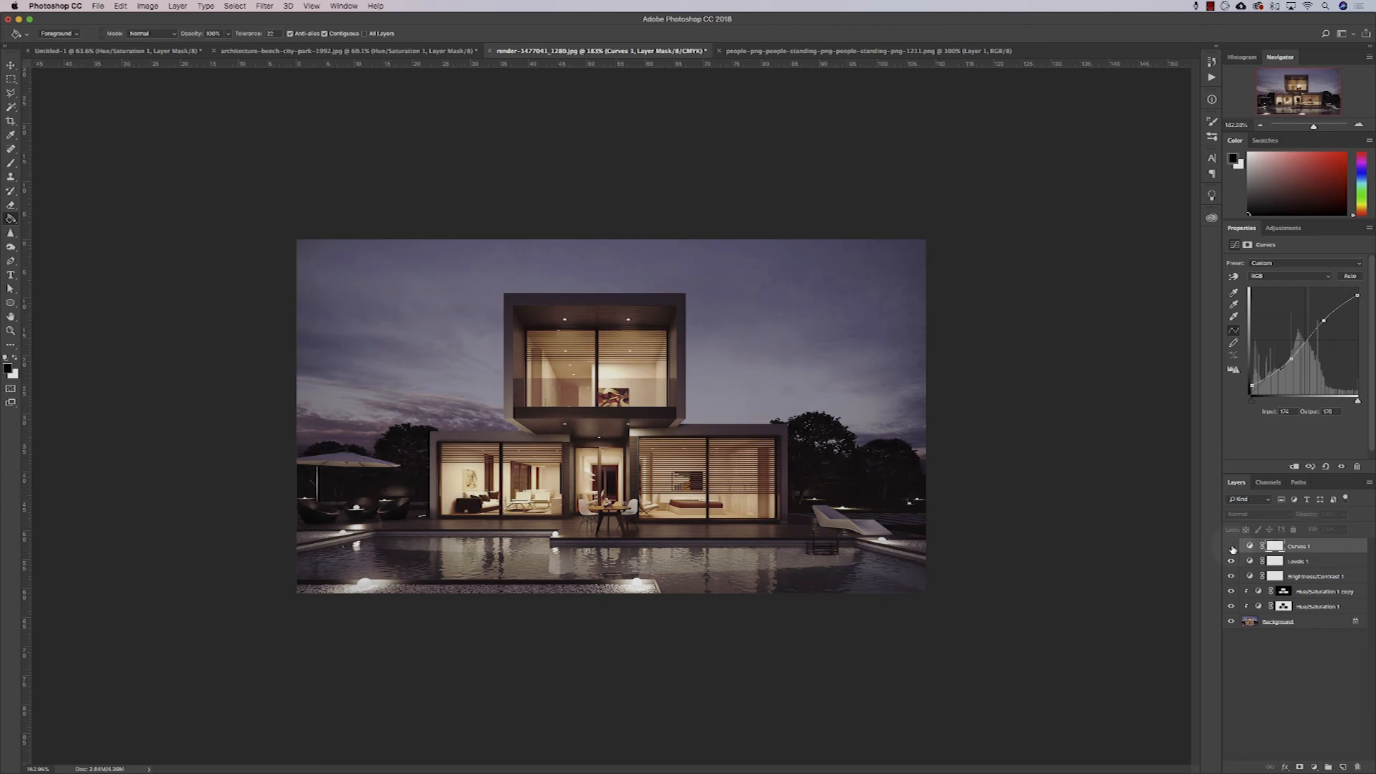
click(1231, 546)
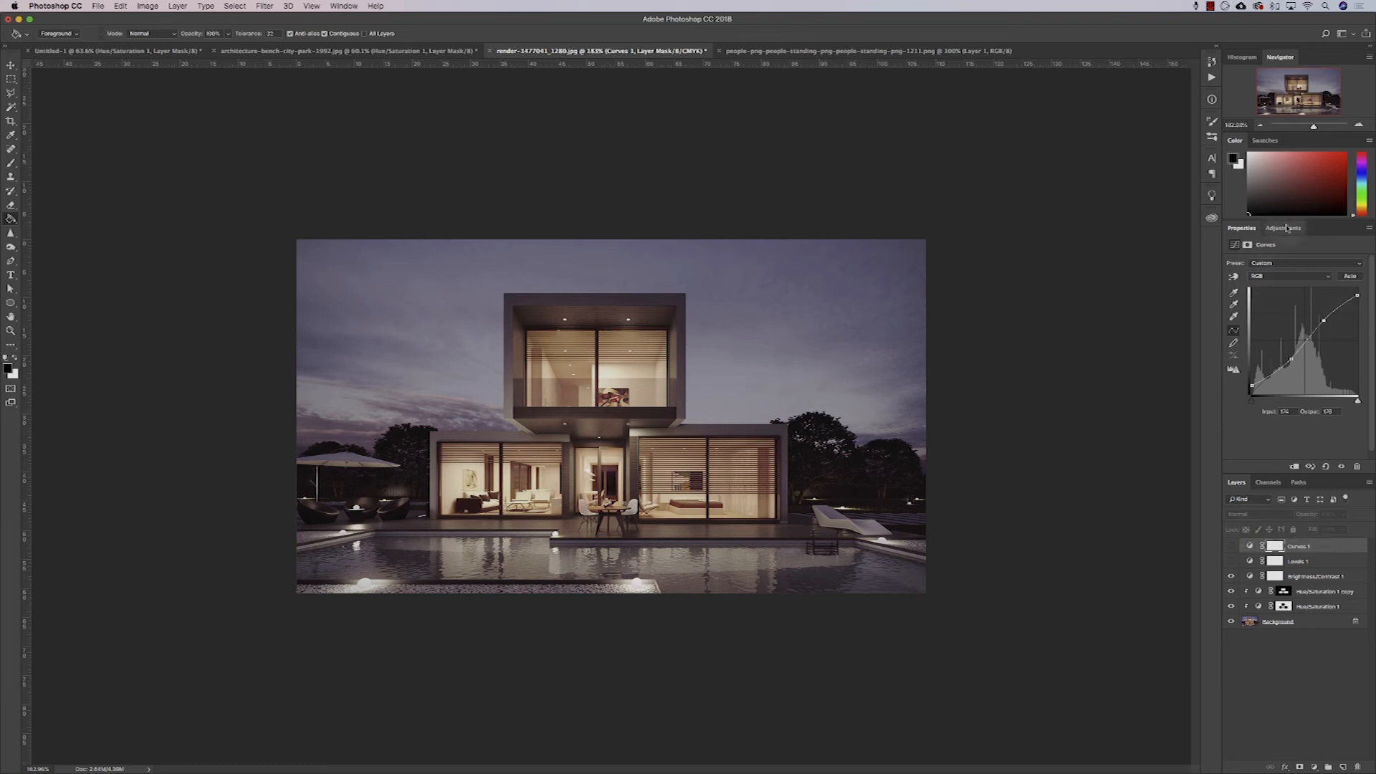
Step: Add a Photo Filter set to Cooling Filter (80) with a lowered density
click(1282, 228)
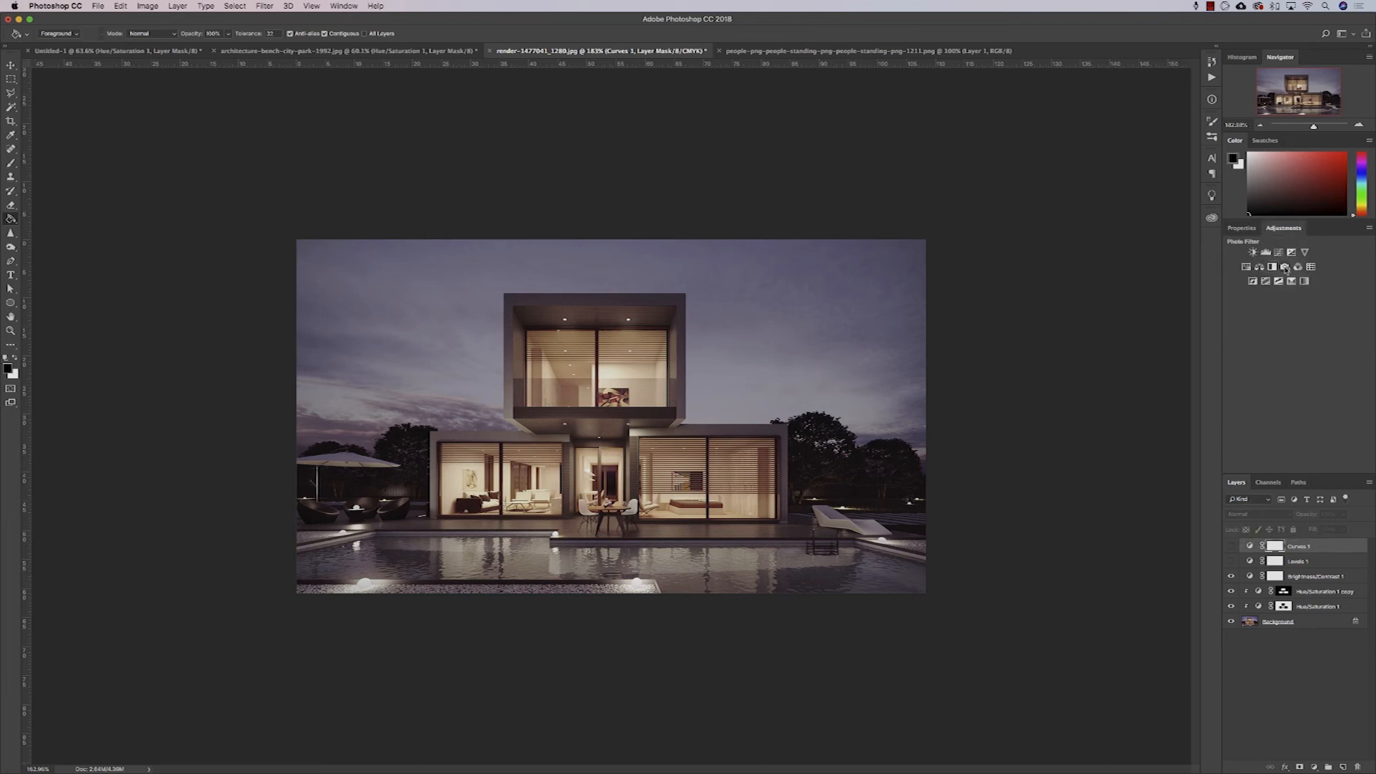
mouse_move(1282, 266)
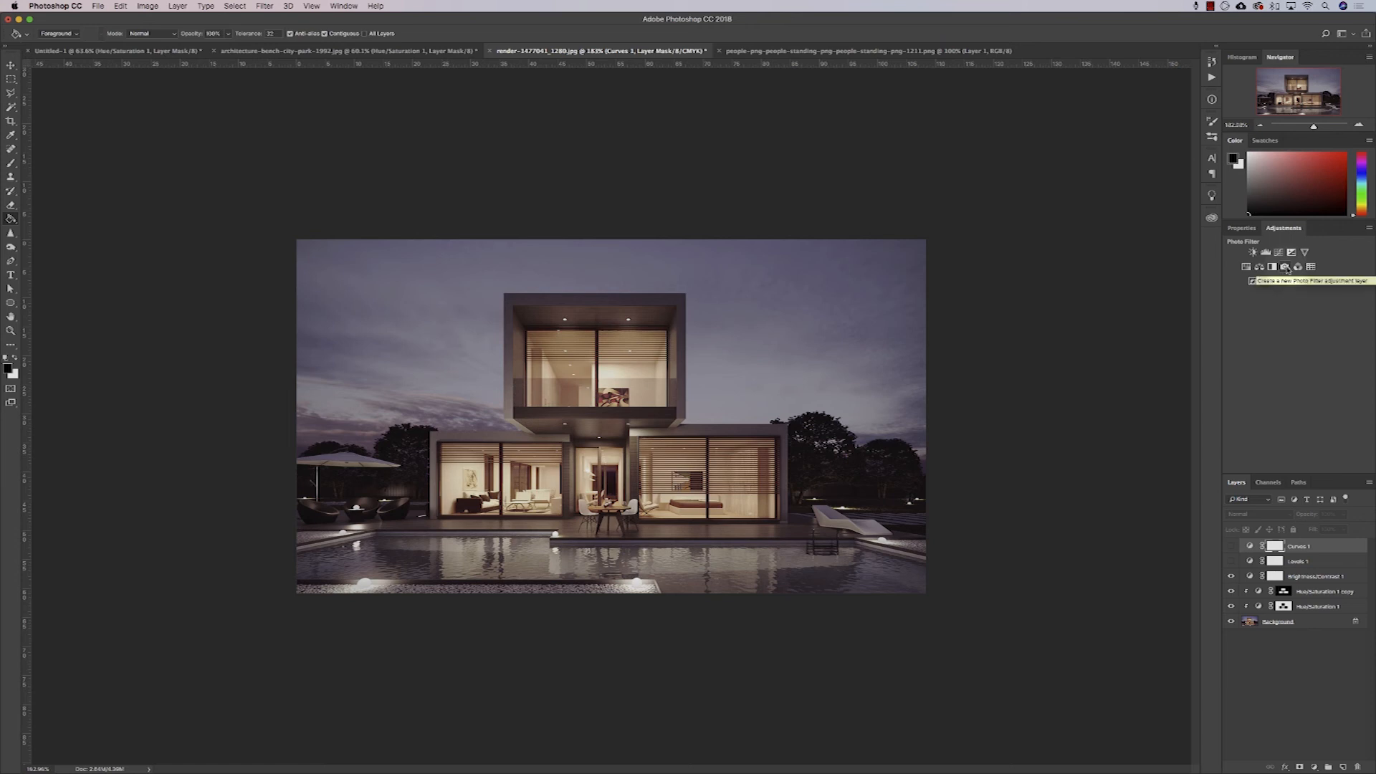
click(1285, 266)
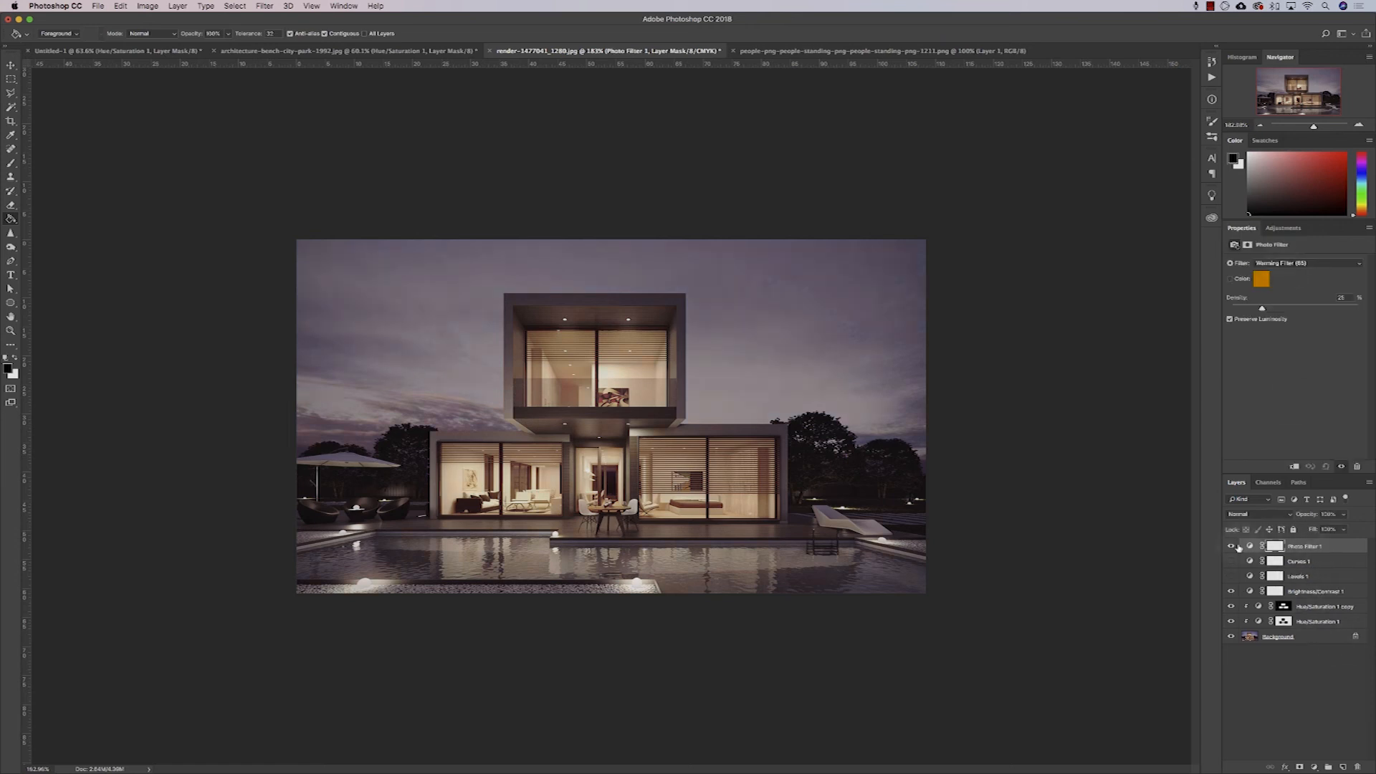
click(1230, 546)
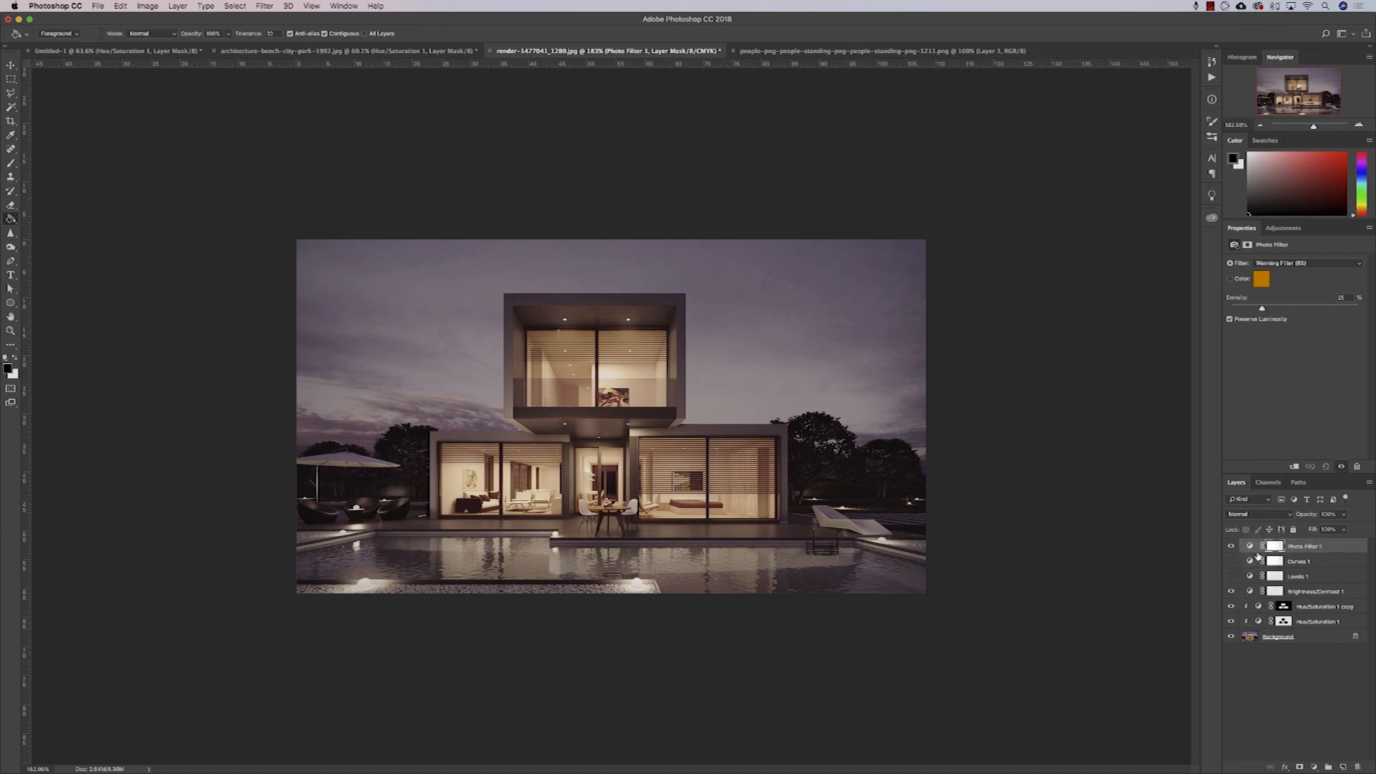
click(1307, 262)
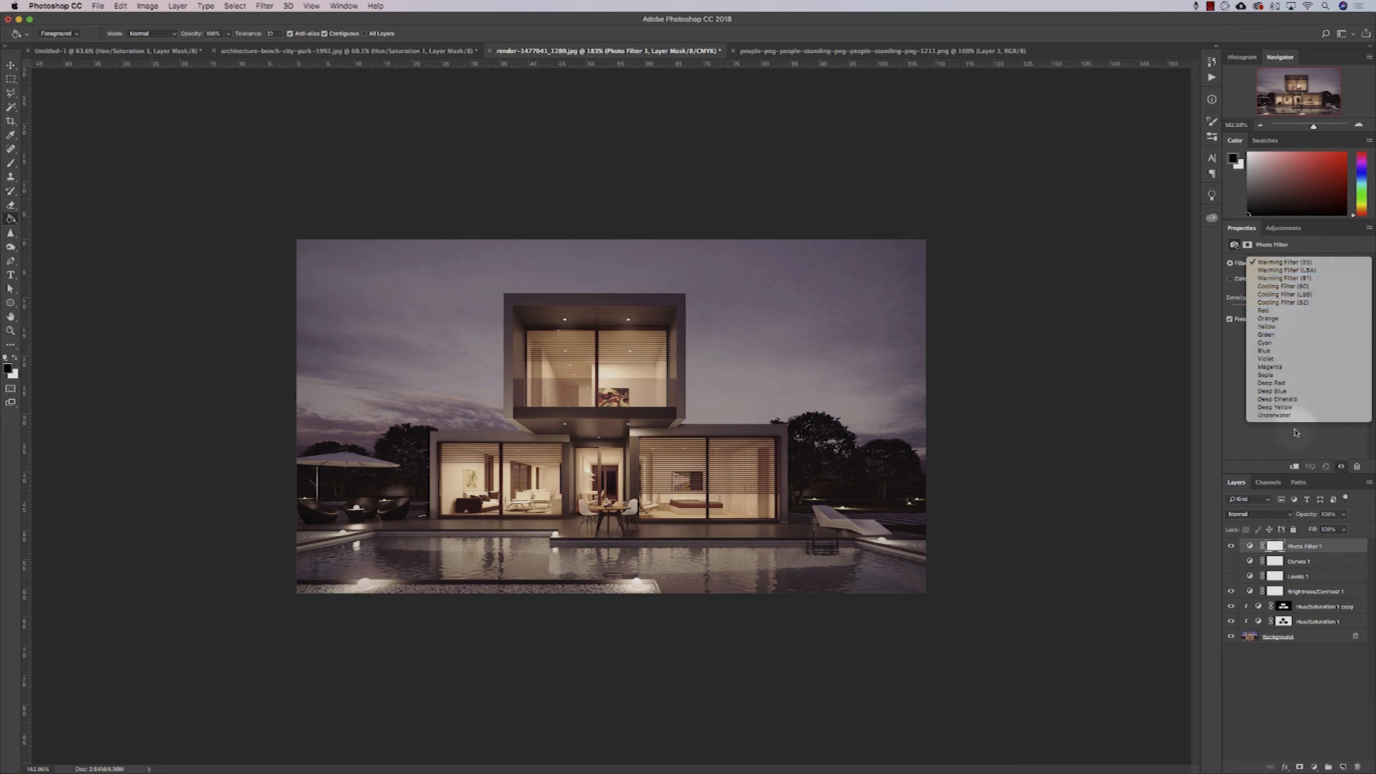
mouse_move(1283, 286)
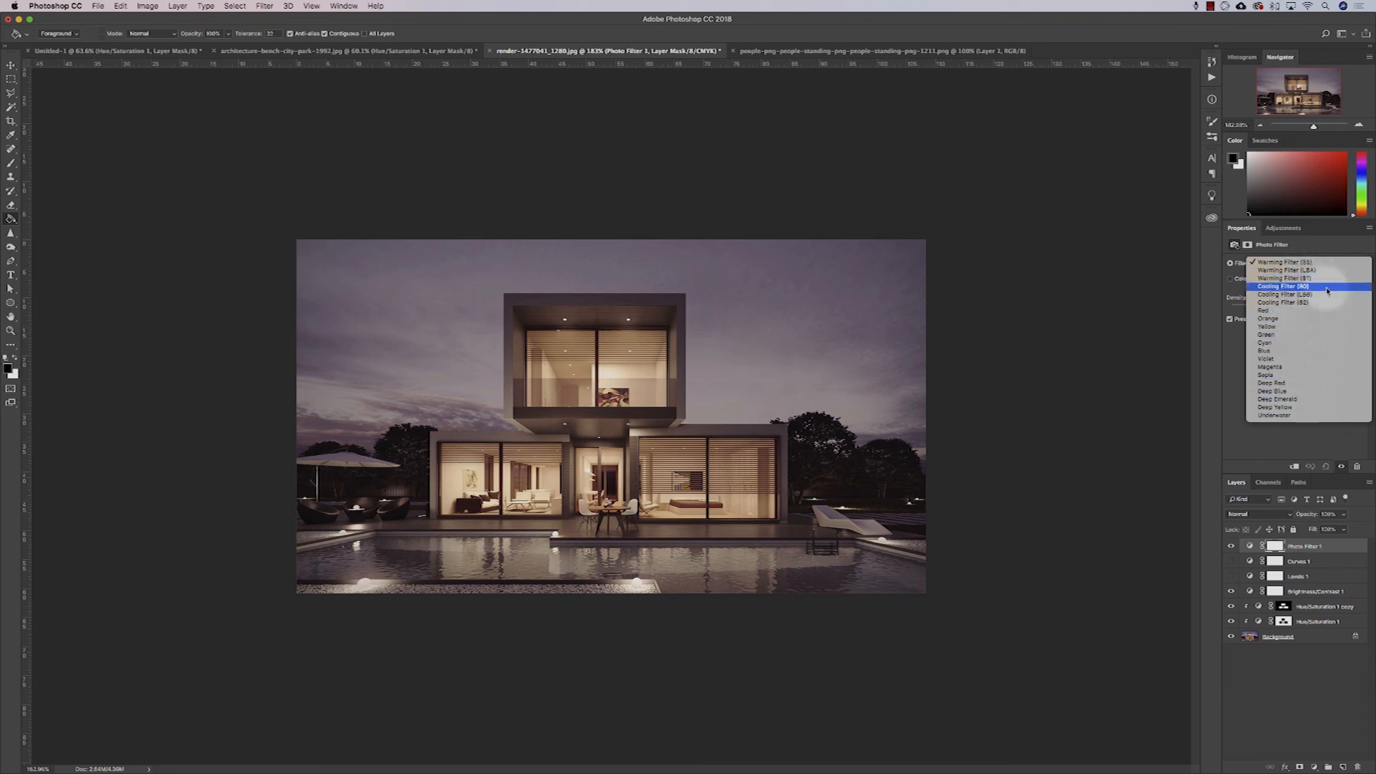
click(1283, 285)
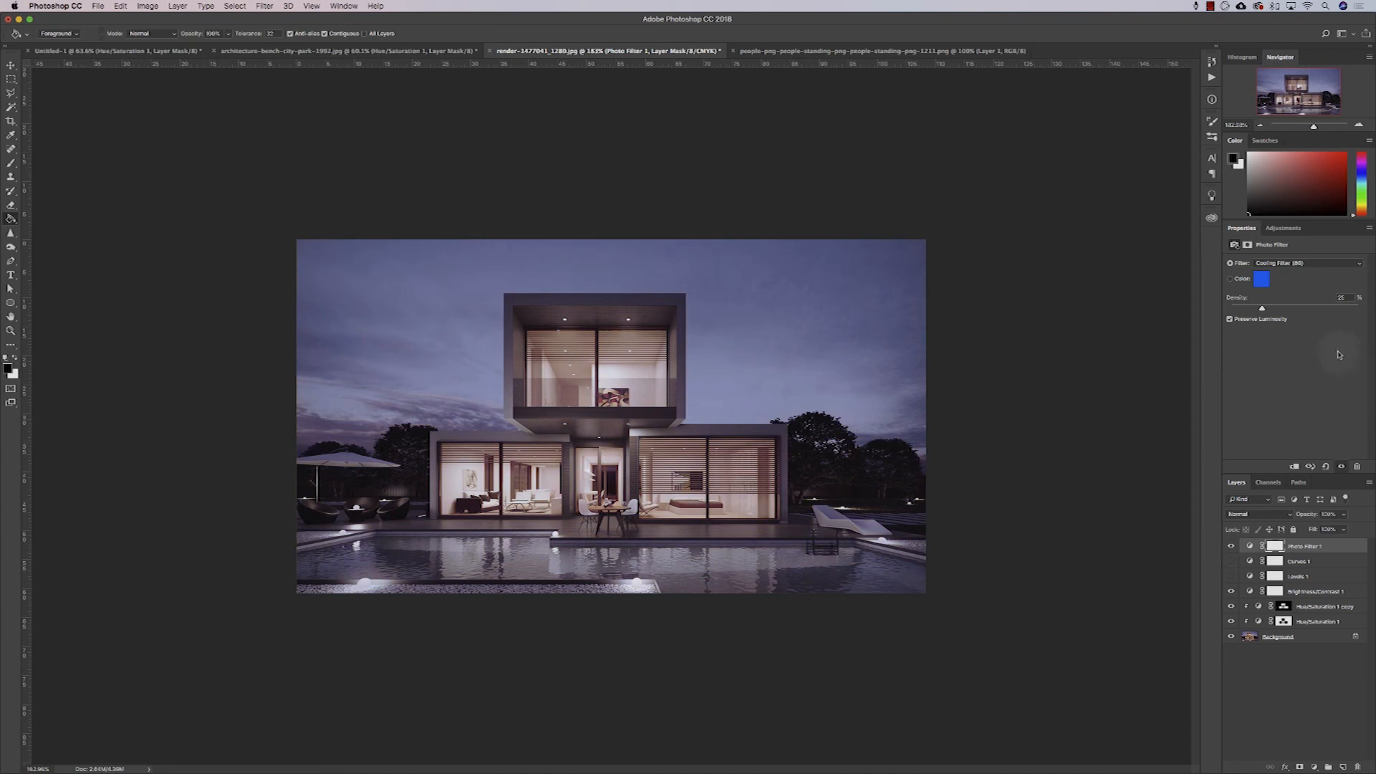
mouse_move(1286, 270)
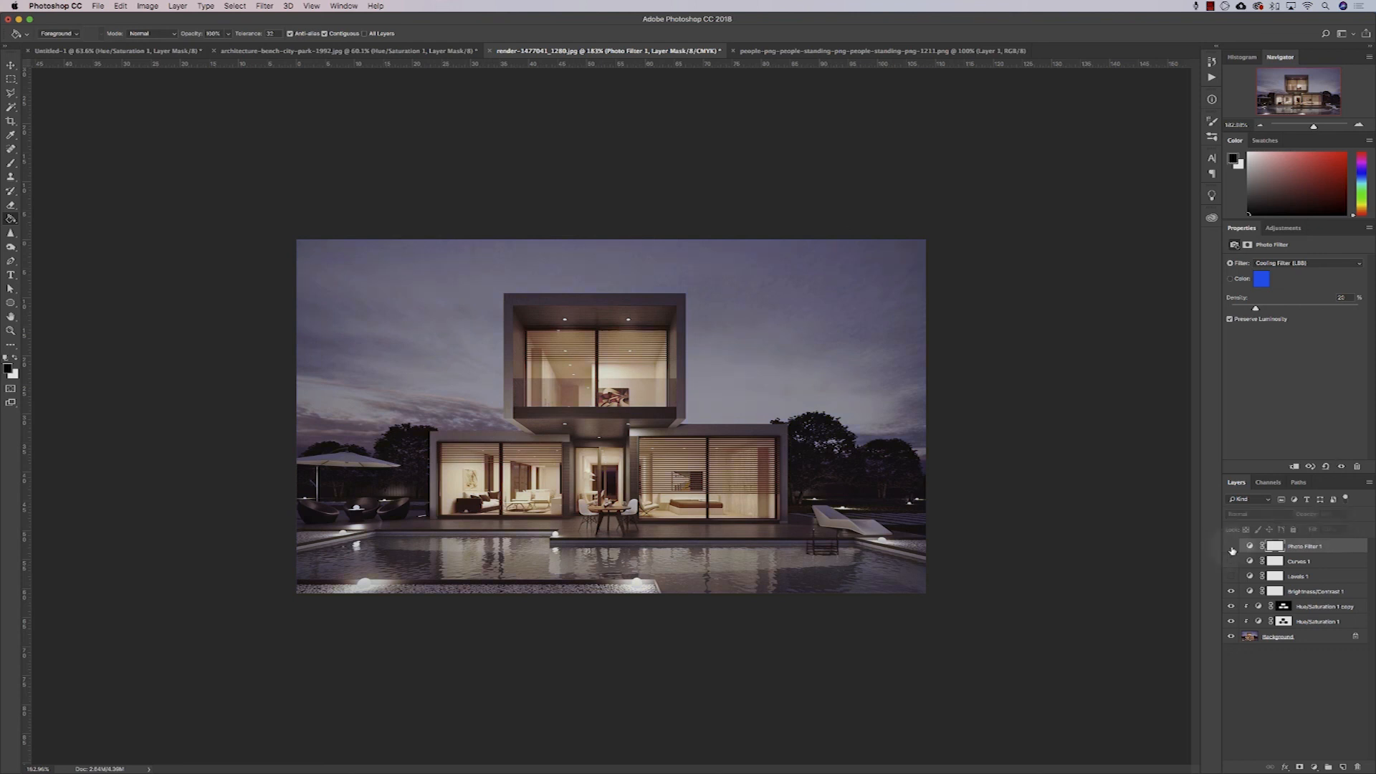
Step: Toggle the Photo Filter to compare, then revert to the opening History snapshot
click(1230, 545)
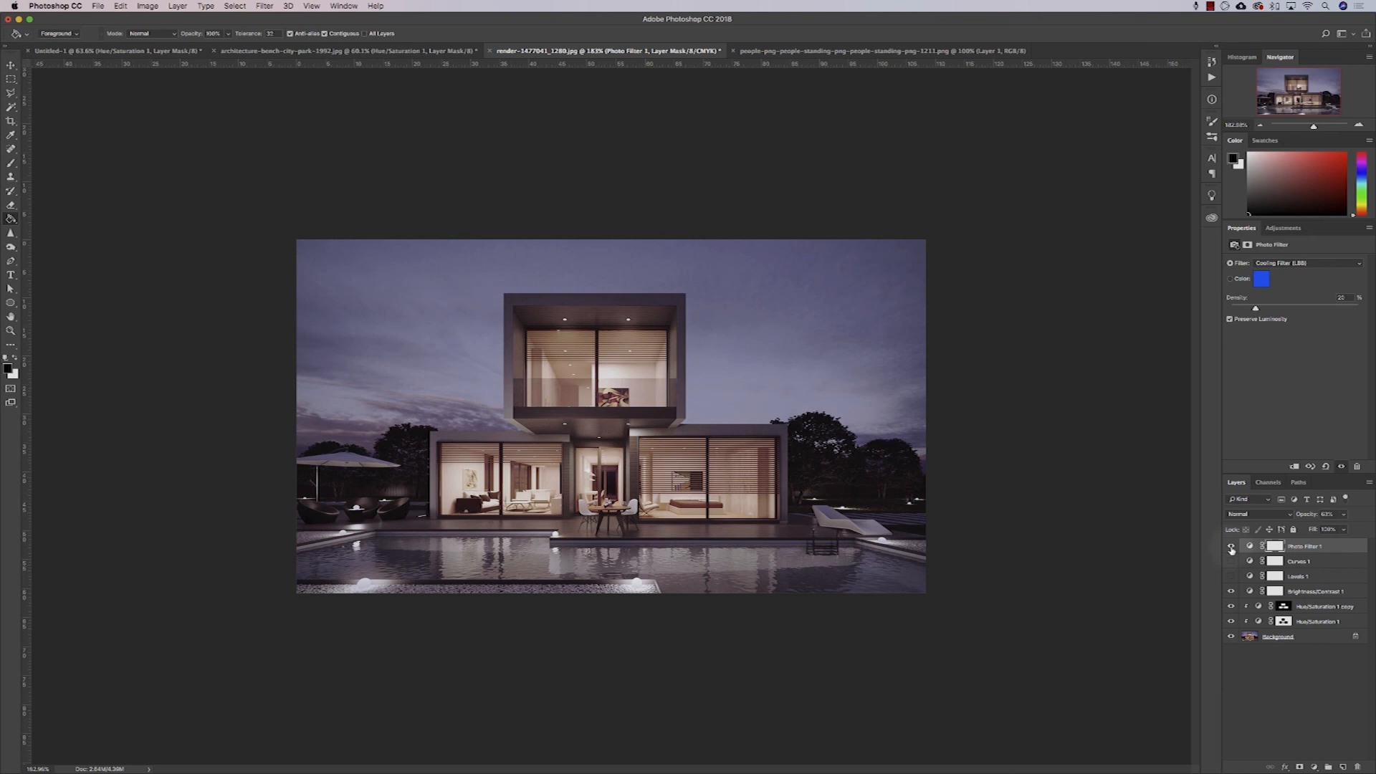
click(1230, 546)
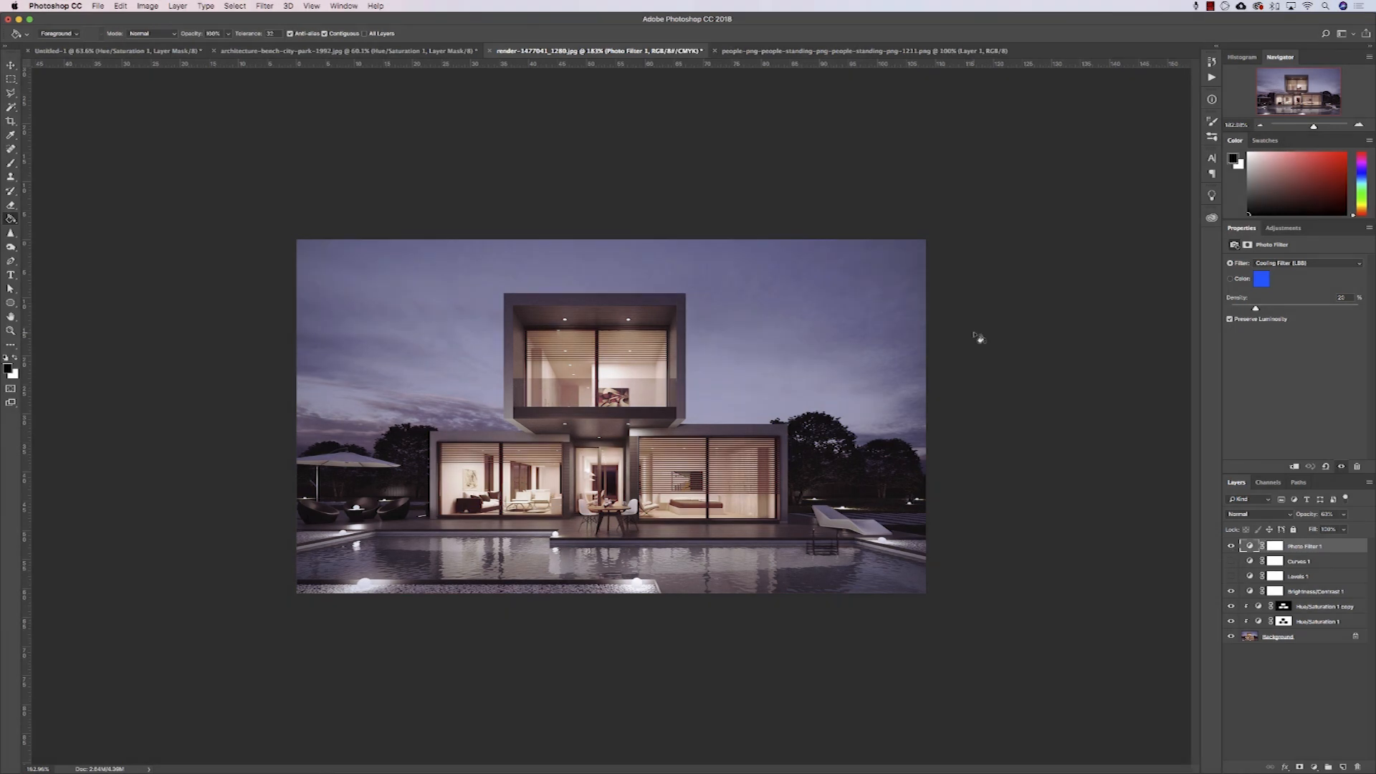
mouse_move(1170, 55)
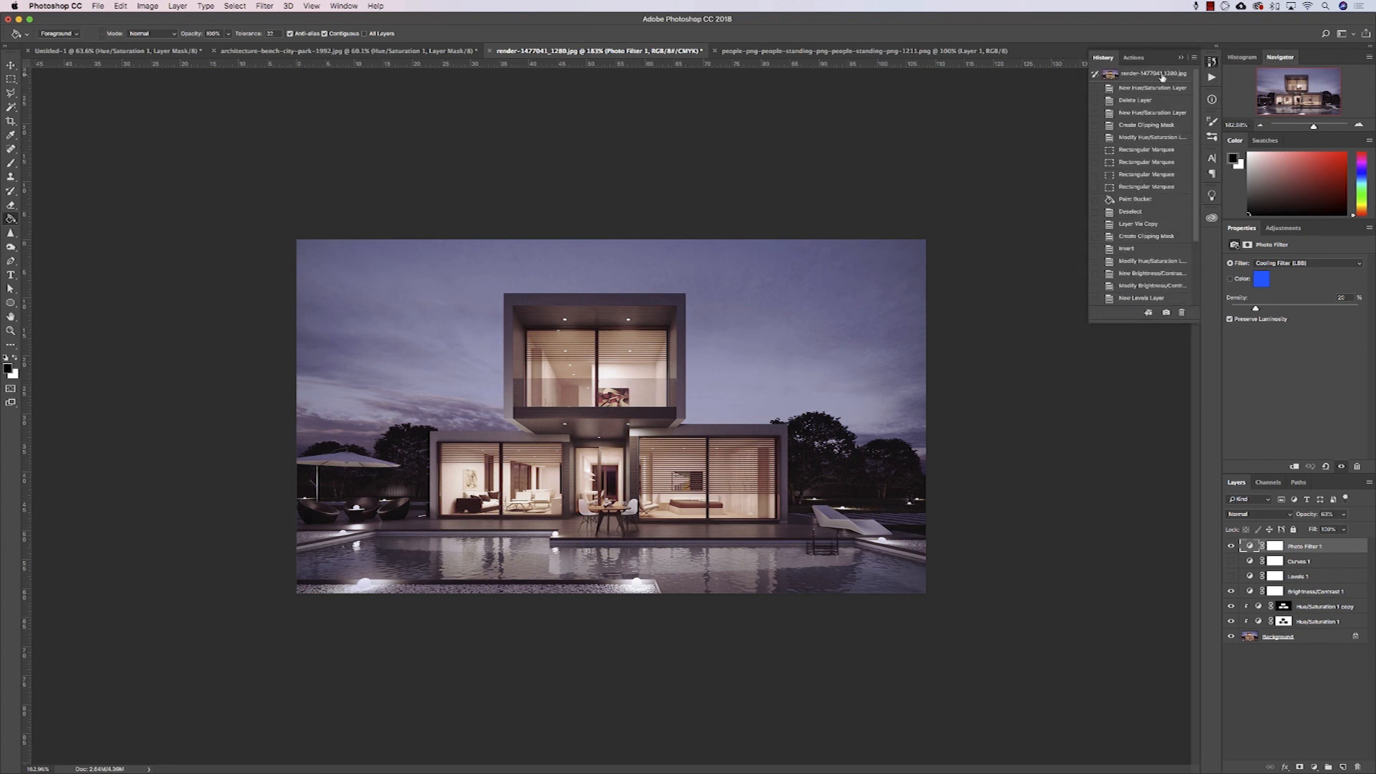
click(1153, 74)
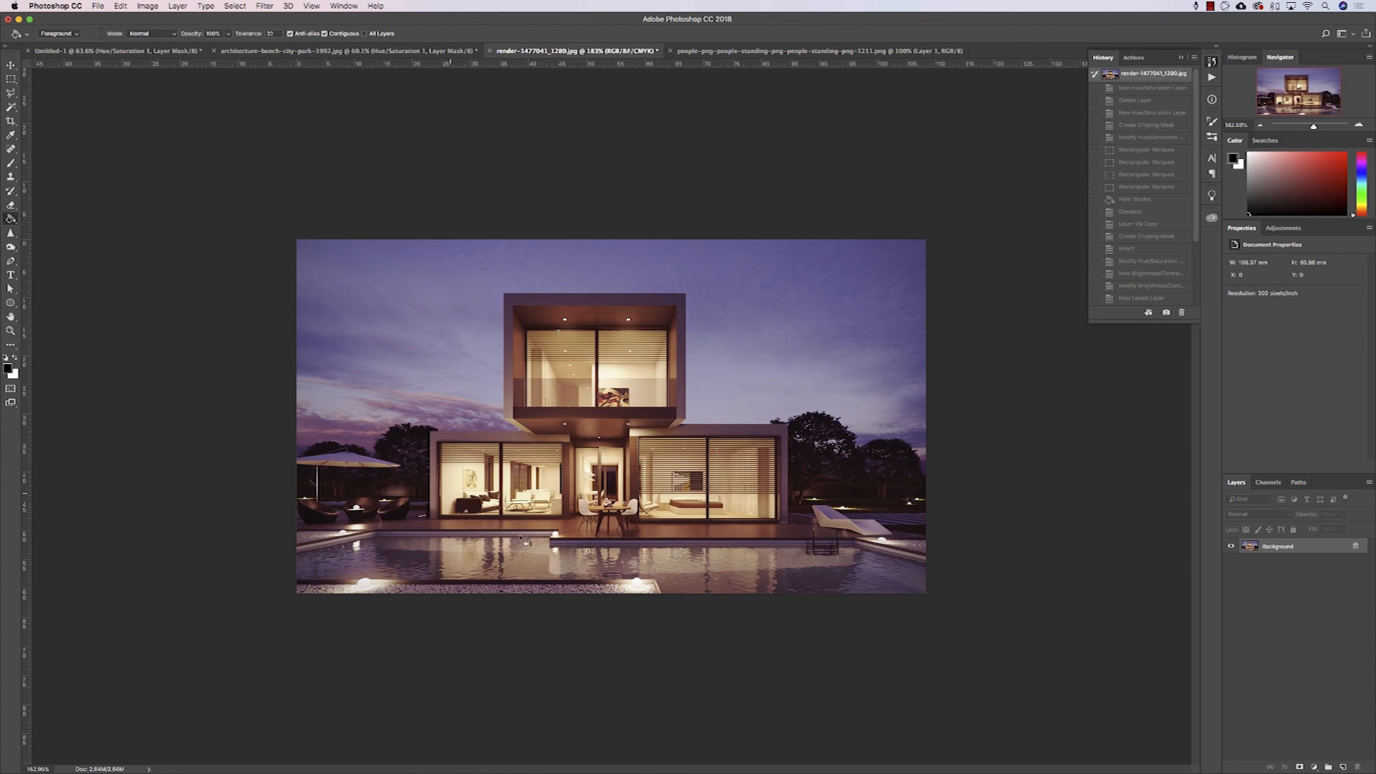